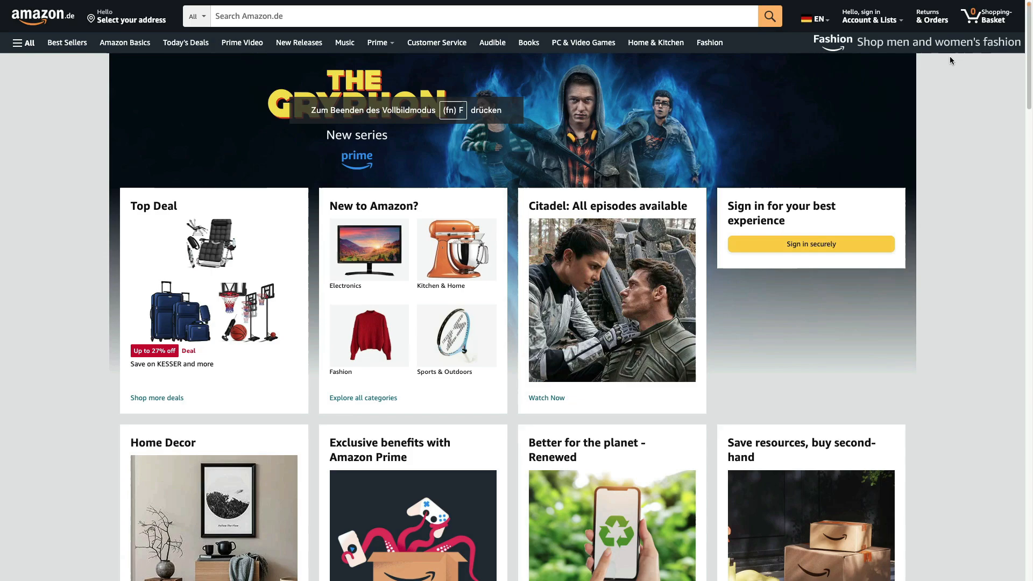
mouse_move(695, 246)
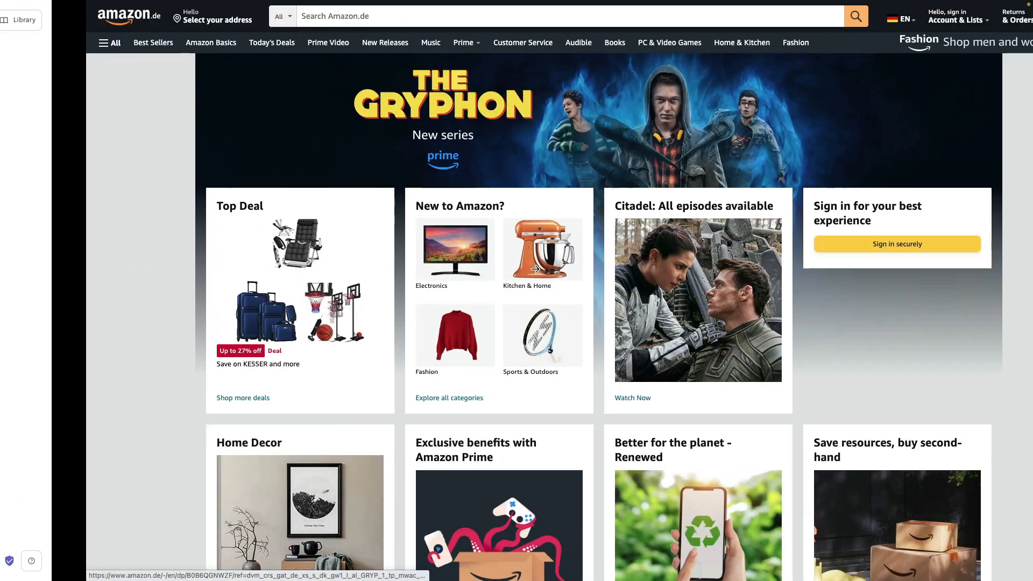
Open Music from the Amazon.de nav bar to show the Amazon Music Unlimited free-trial page.
click(430, 43)
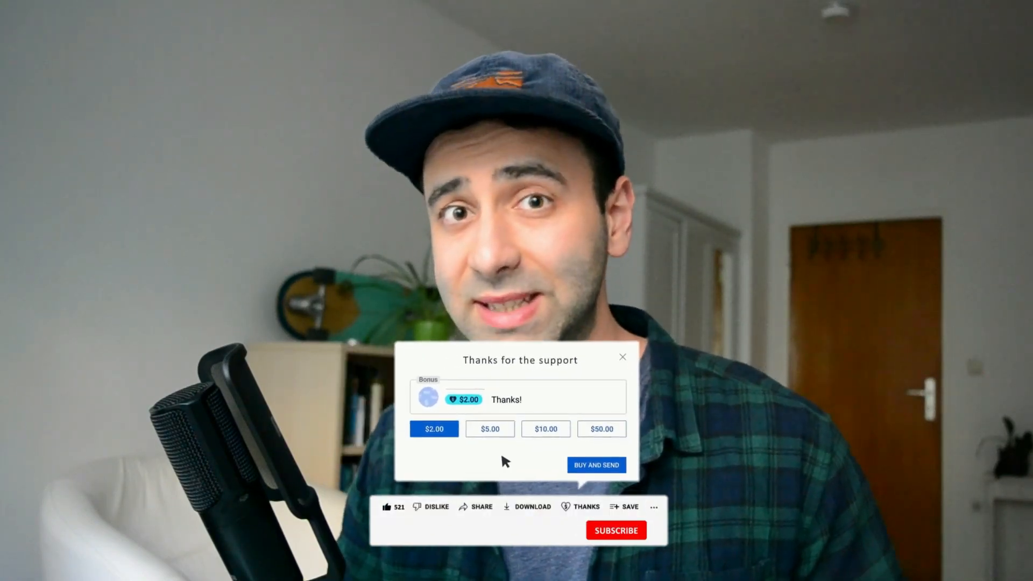
click(546, 428)
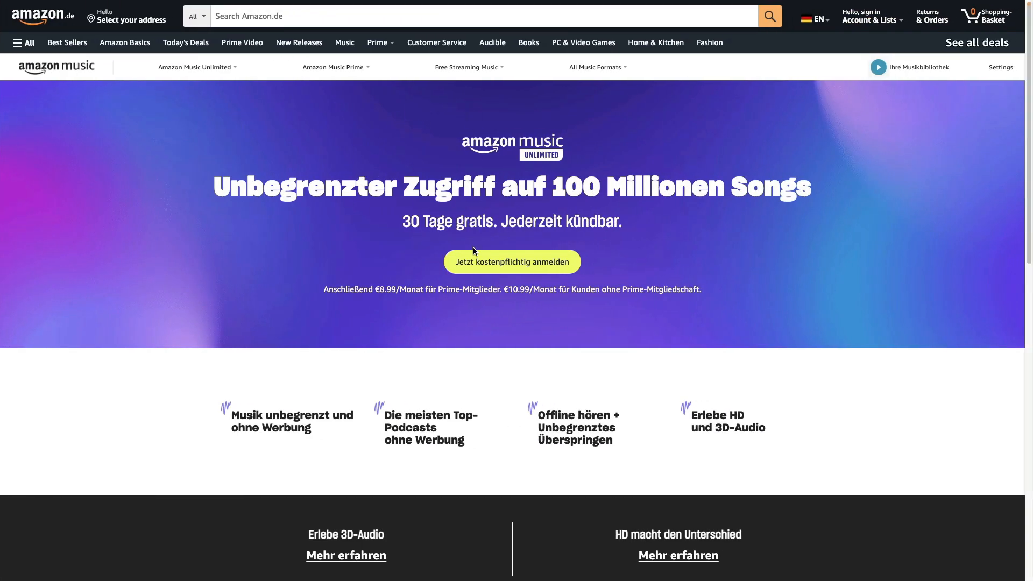
mouse_move(547, 237)
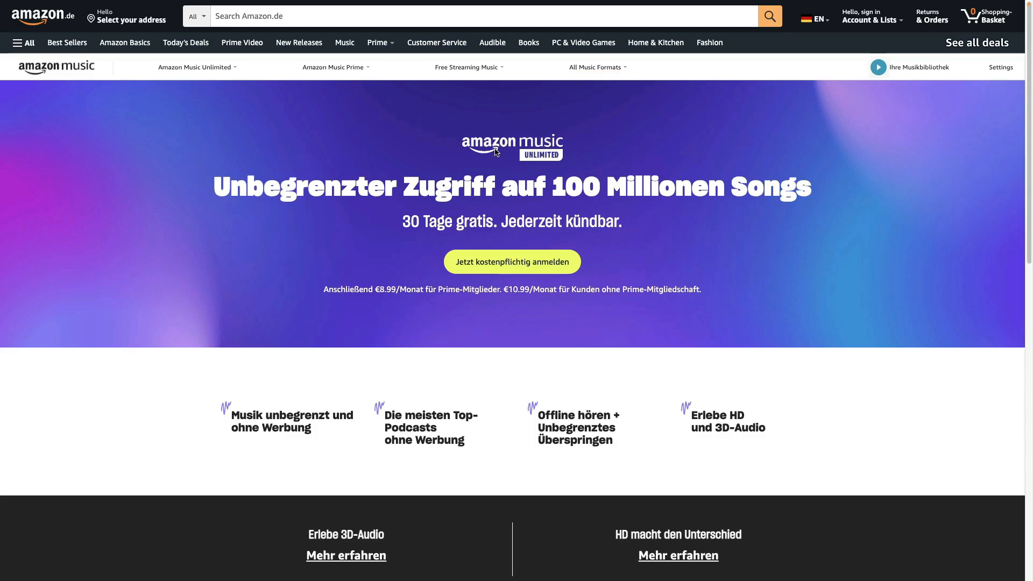
mouse_move(525, 143)
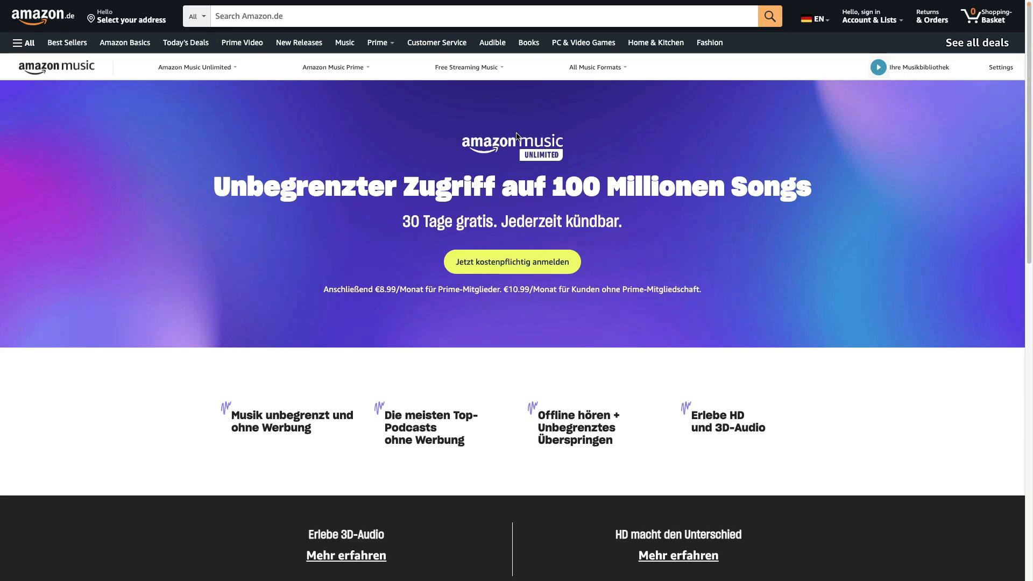
mouse_move(505, 164)
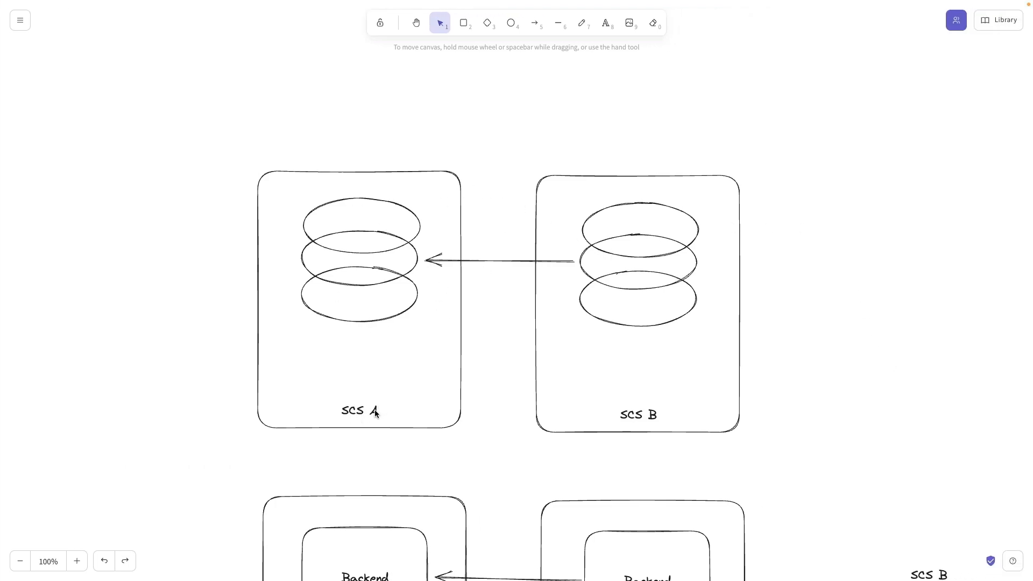
mouse_move(686, 270)
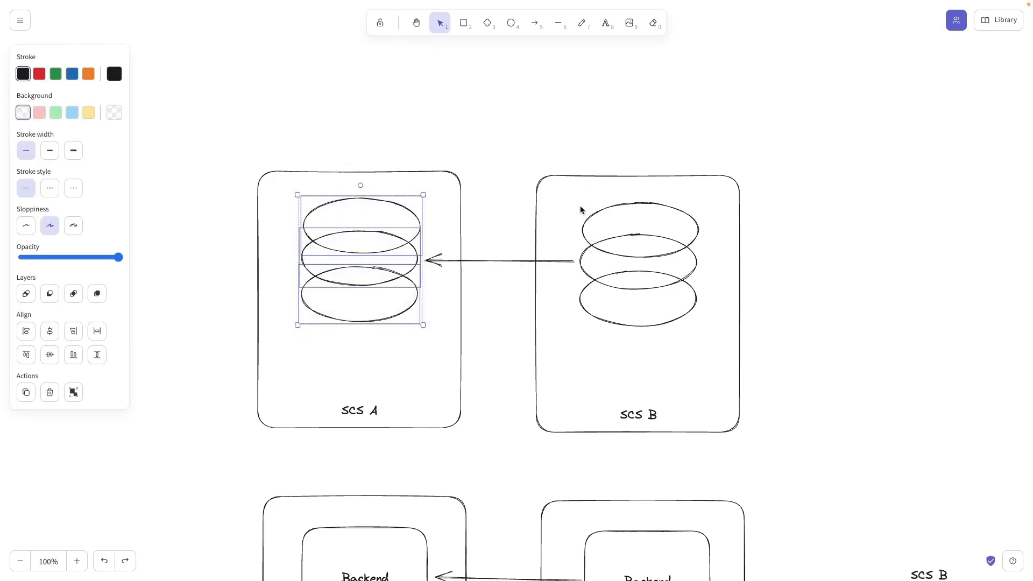
Inspect the SCS A and SCS B labels, deselect, and select the Draw (pencil) tool.
click(803, 295)
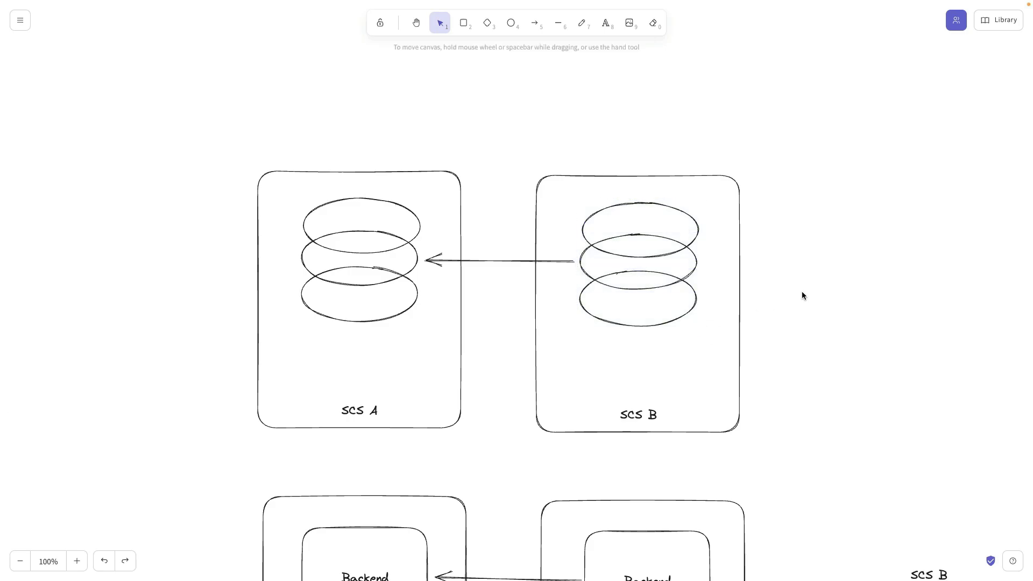
mouse_move(413, 340)
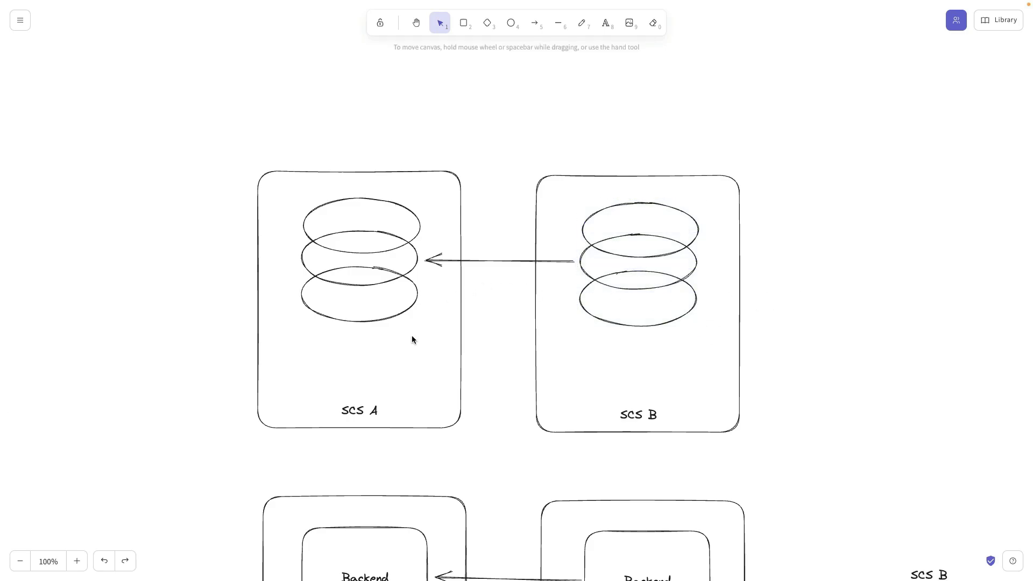
click(361, 410)
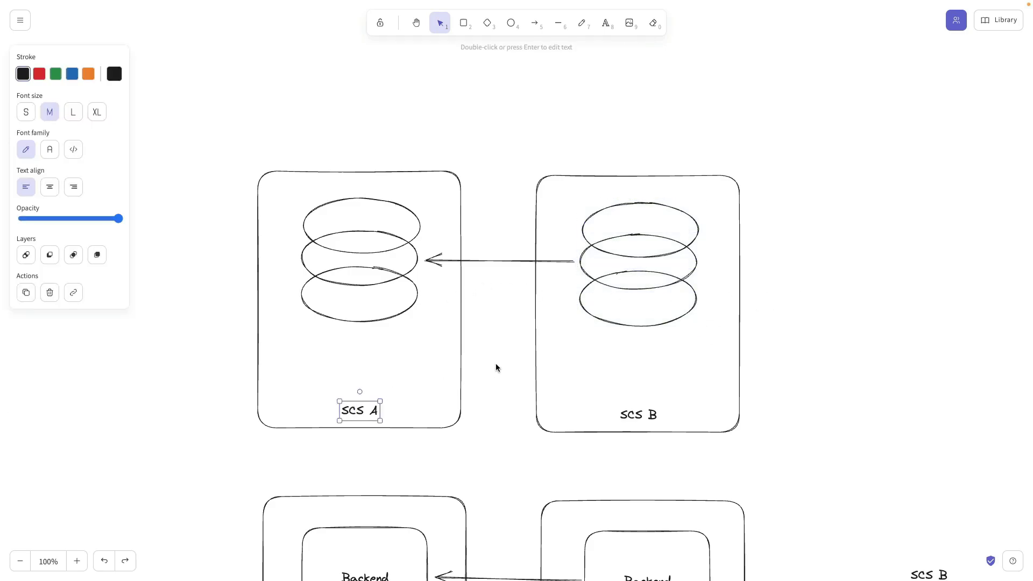
click(638, 414)
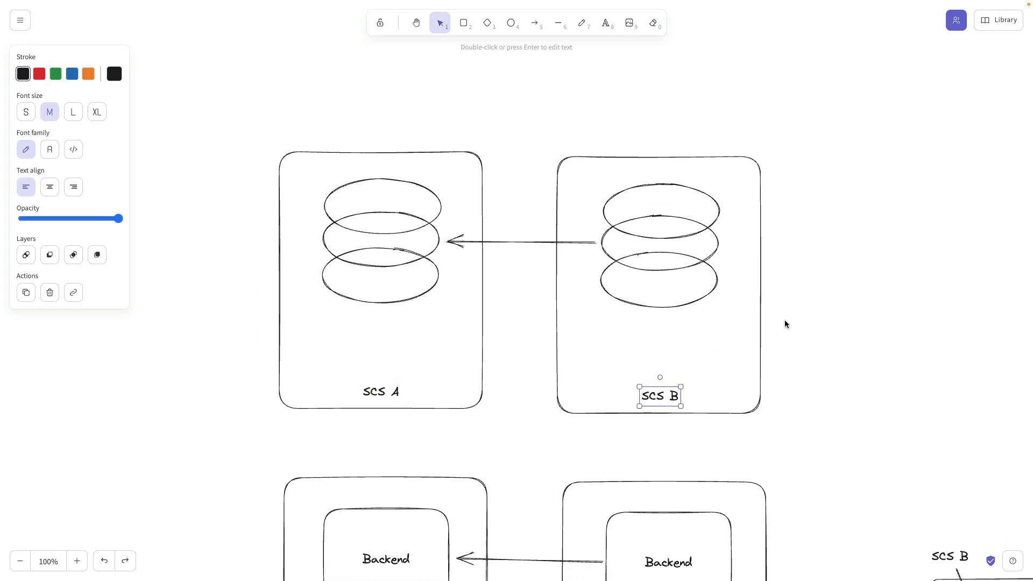
click(785, 324)
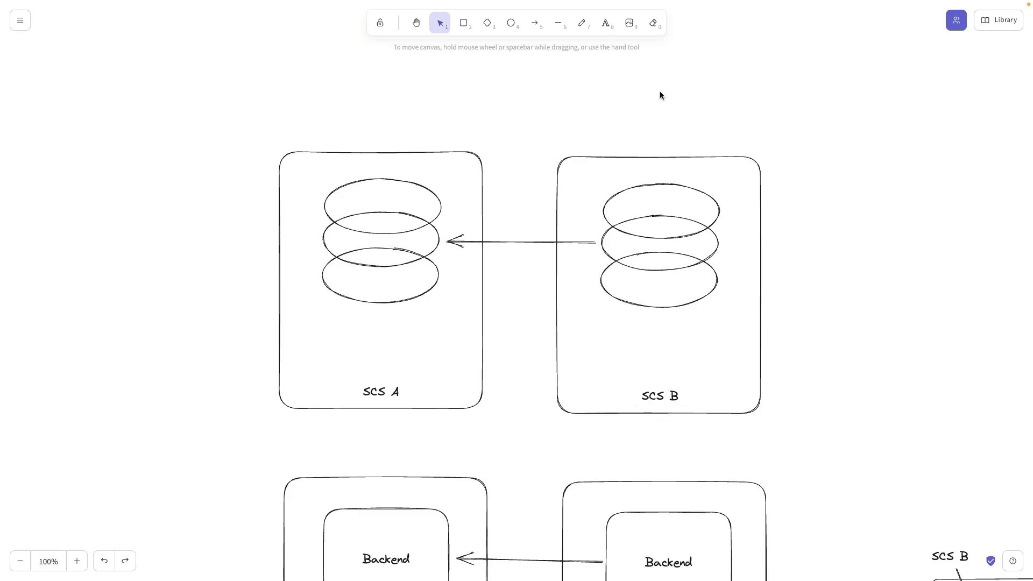
click(581, 22)
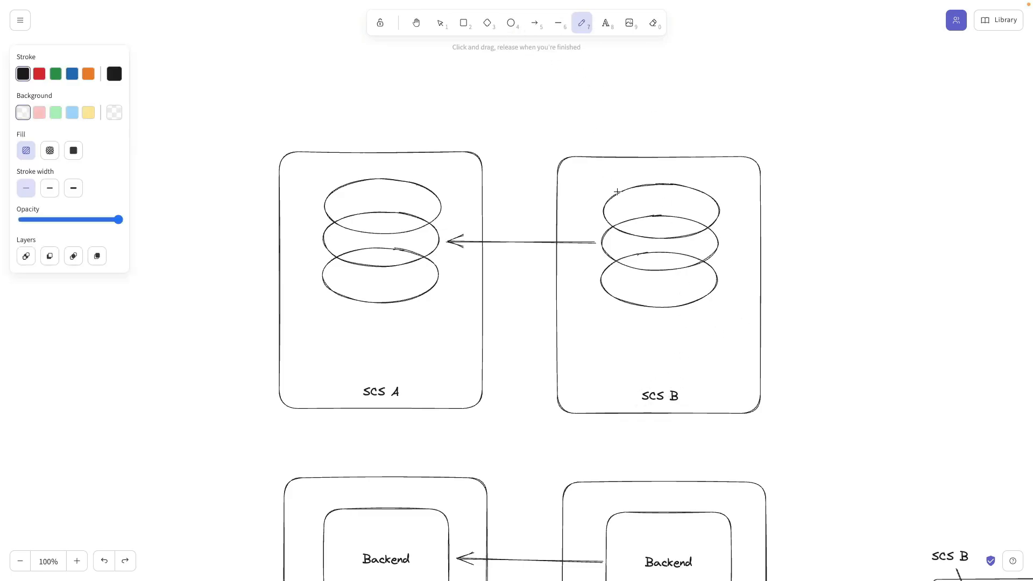
Sketch freehand arrows down into SCS B's database and from SCS A to SCS B.
drag(599, 131, 648, 178)
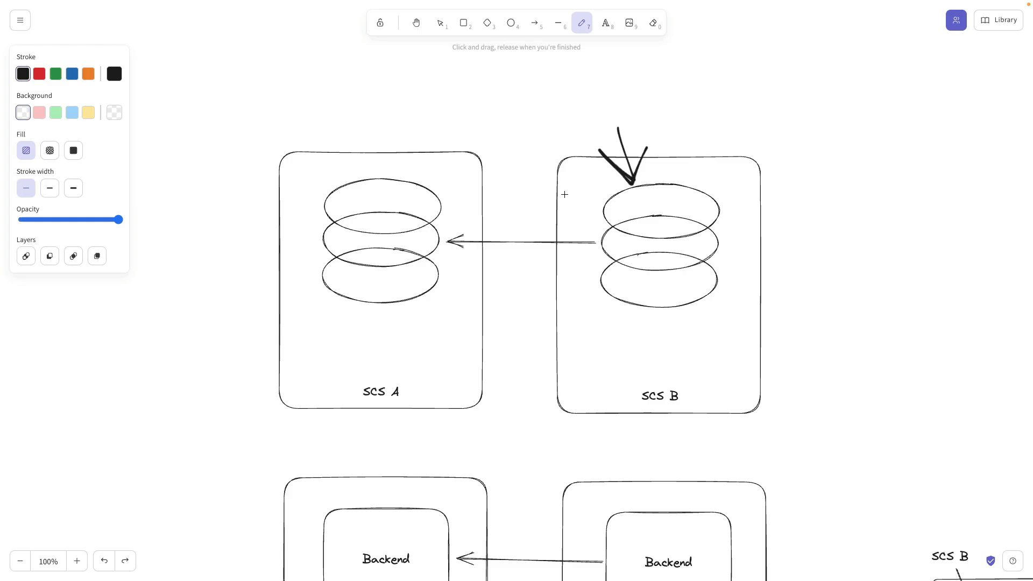
mouse_move(596, 253)
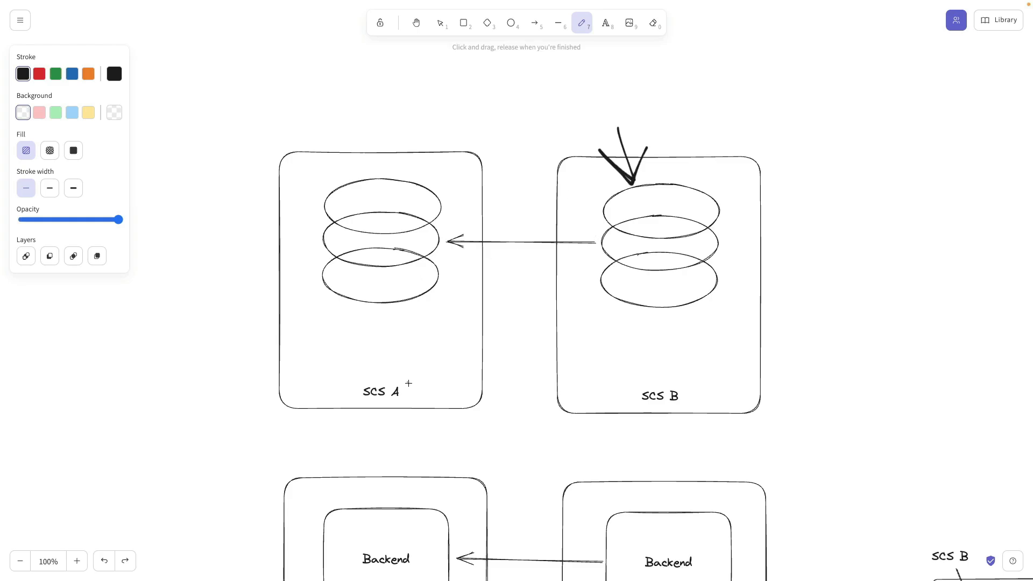
drag(409, 384, 606, 290)
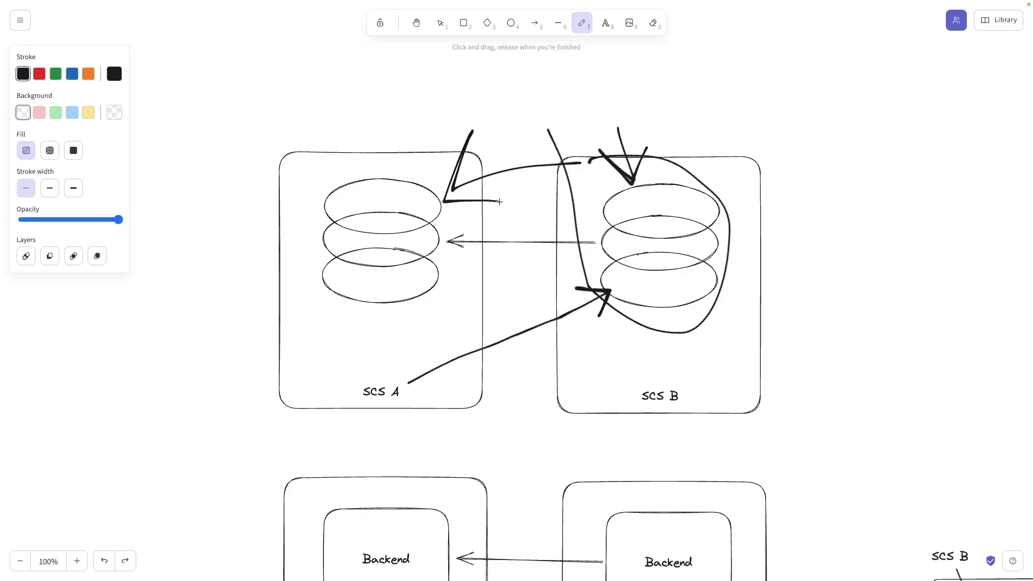
mouse_move(653, 193)
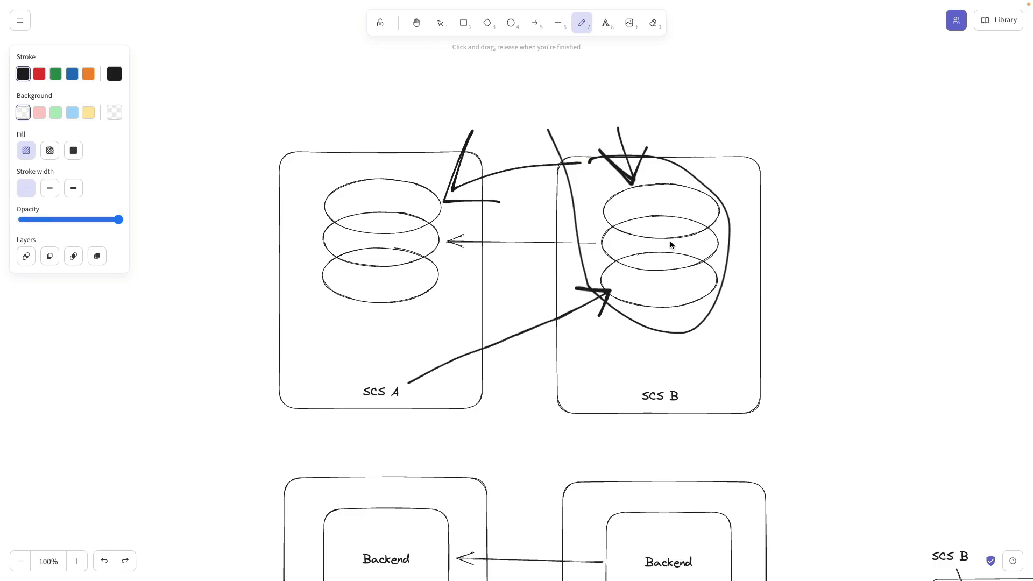
Scroll the canvas down and switch to the selection tool.
scroll(down, 3)
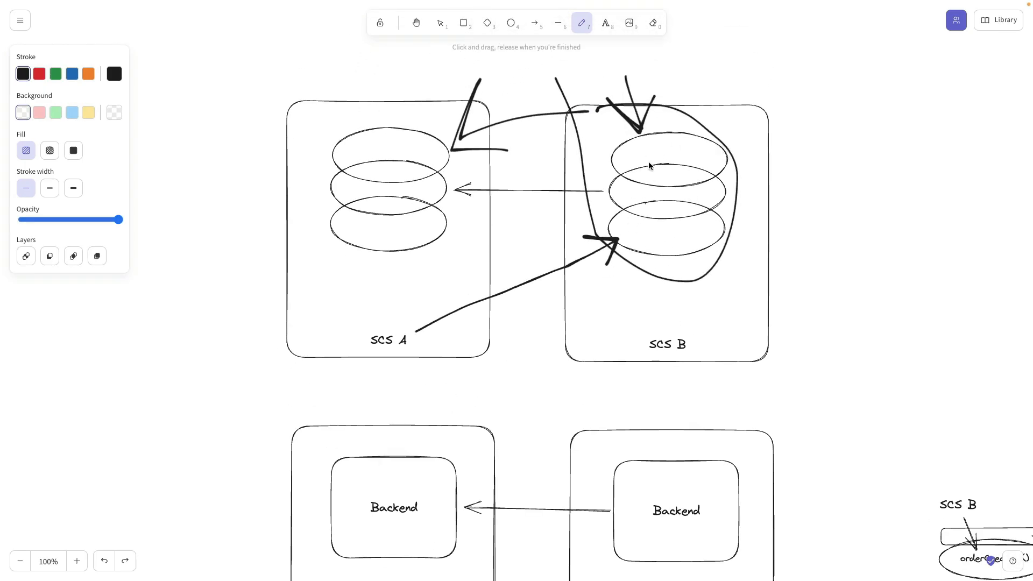
mouse_move(482, 320)
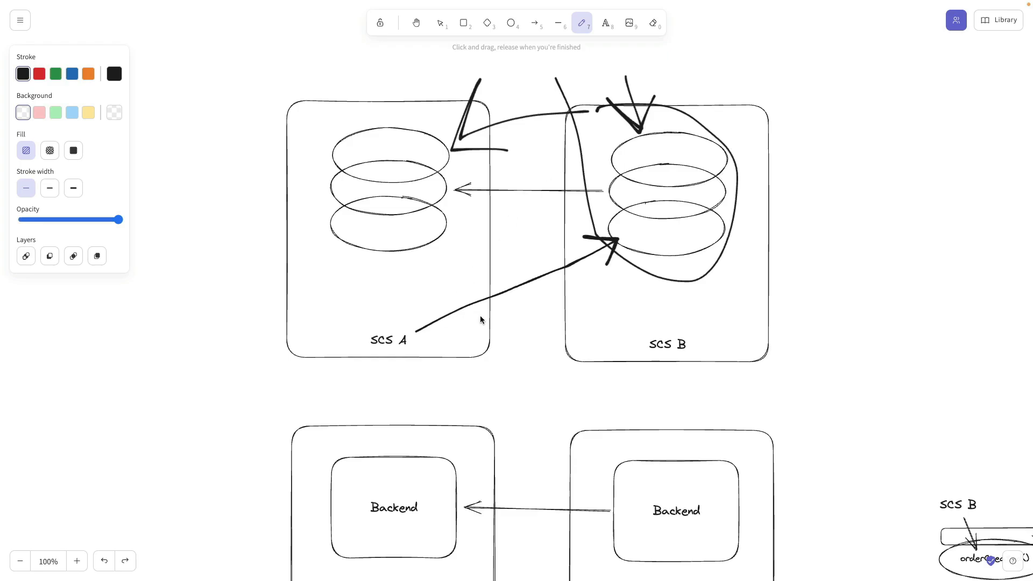
mouse_move(627, 218)
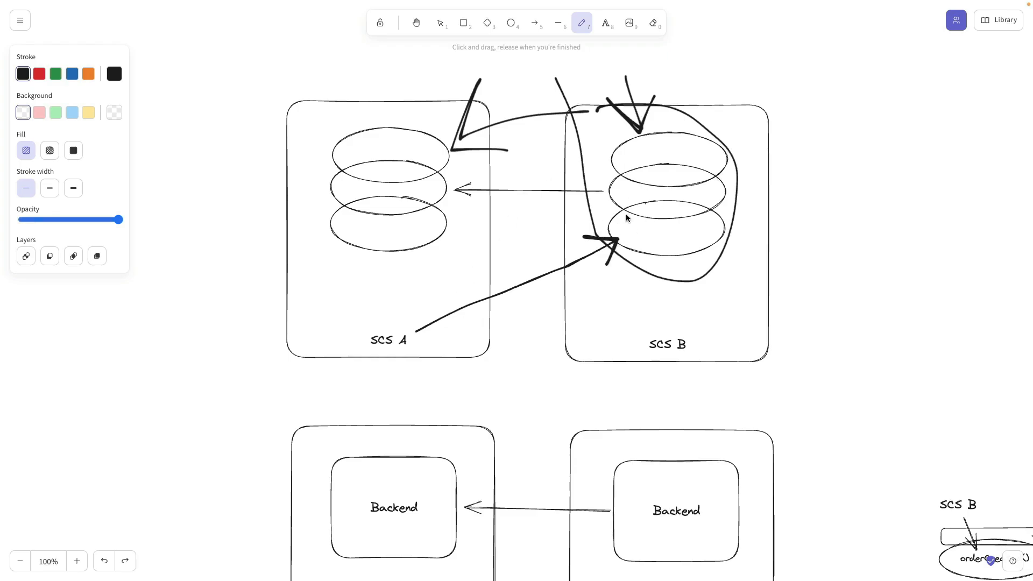
mouse_move(572, 188)
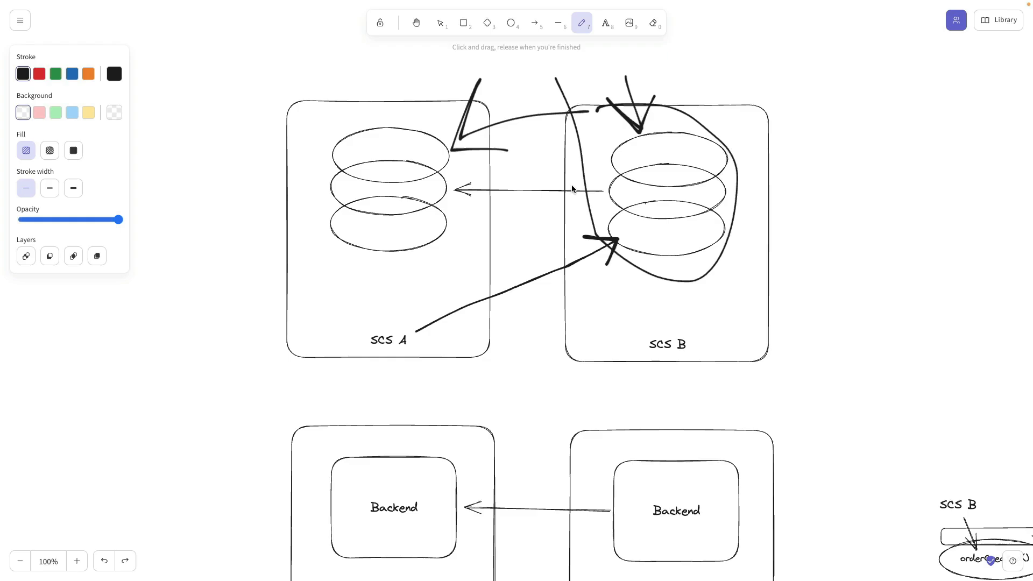
mouse_move(510, 251)
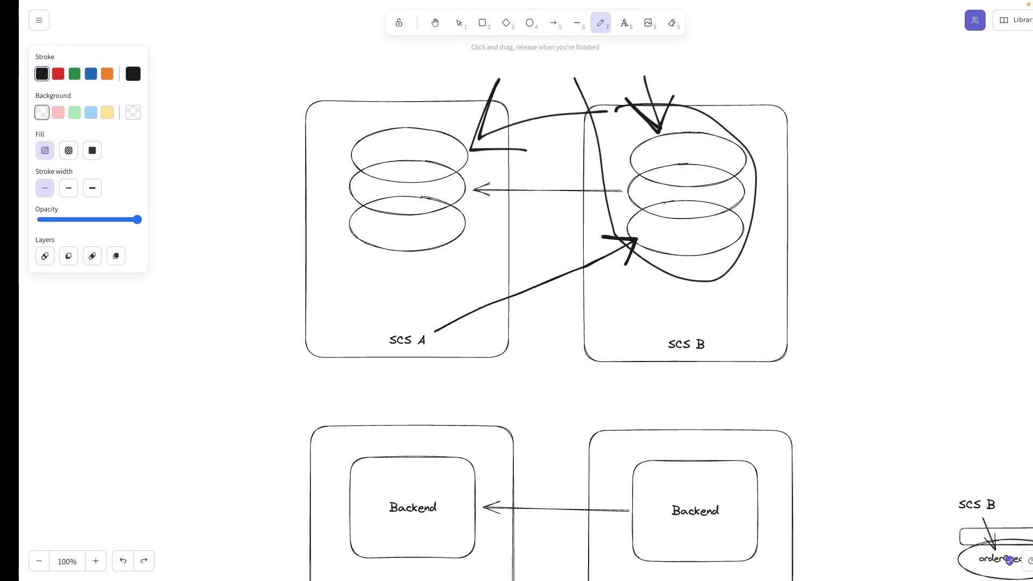
click(440, 22)
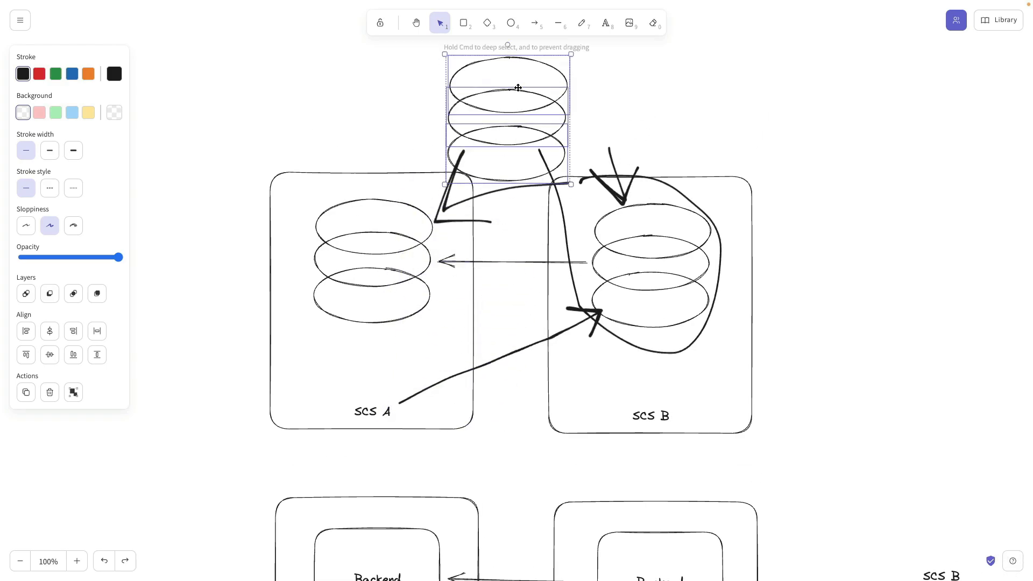
Draw a freehand arrow from the top database stack down into SCS B.
click(582, 23)
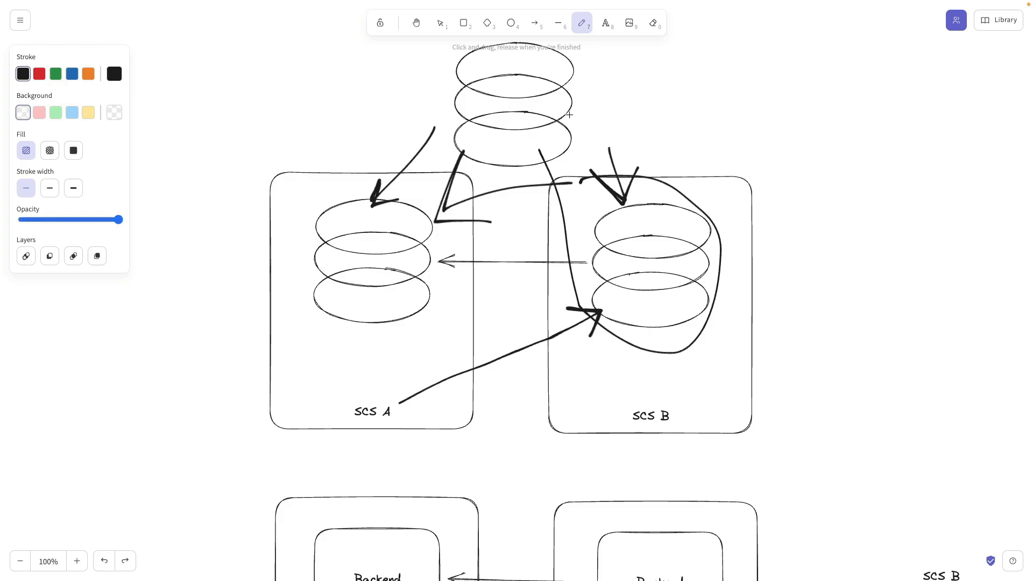
drag(579, 115, 636, 178)
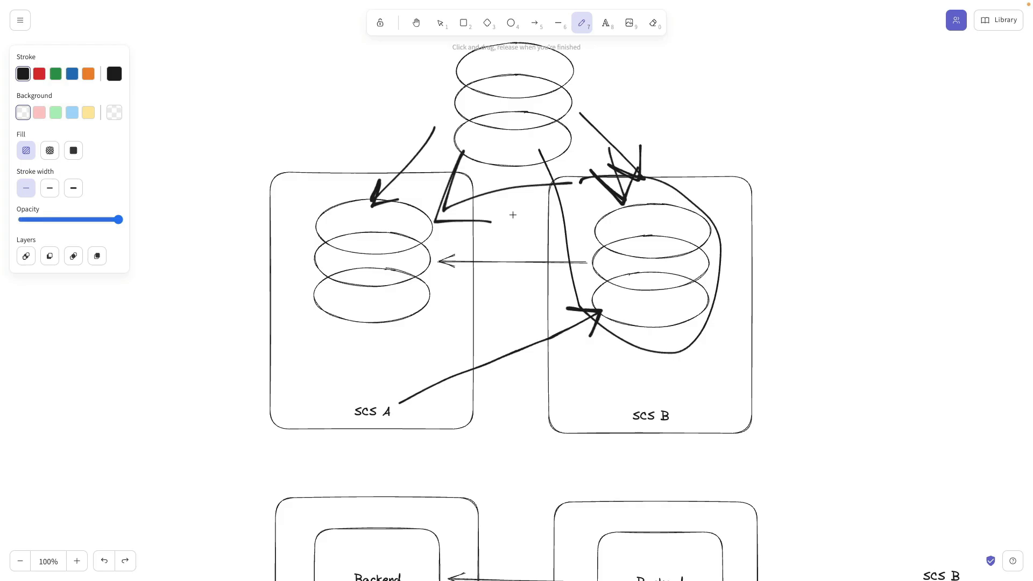
mouse_move(432, 205)
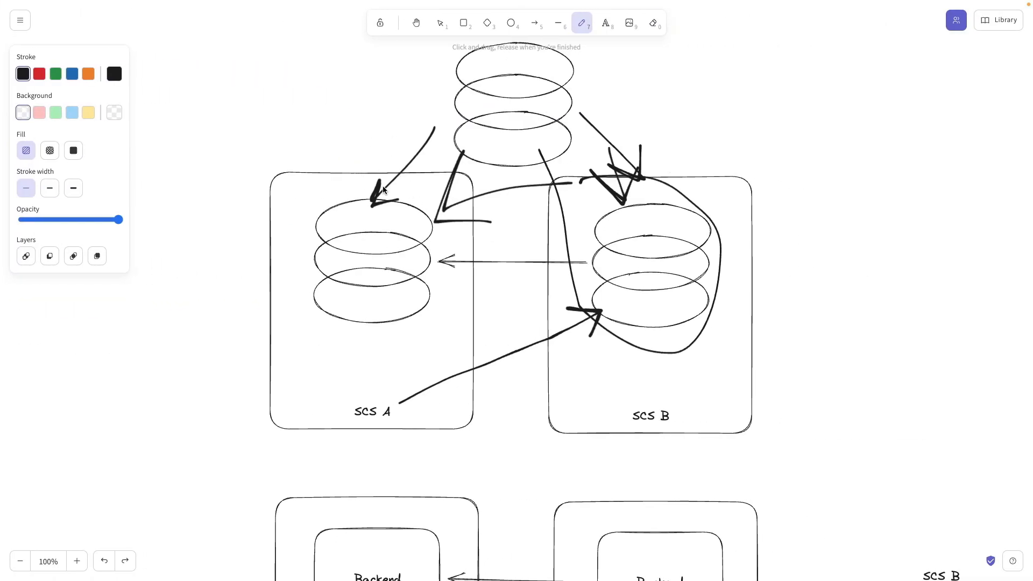
mouse_move(510, 91)
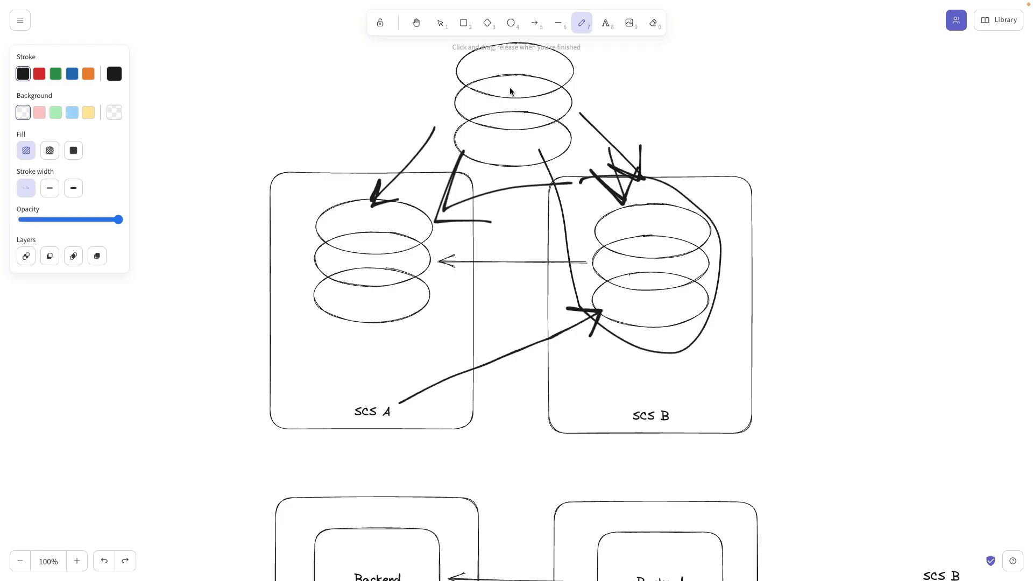
mouse_move(402, 409)
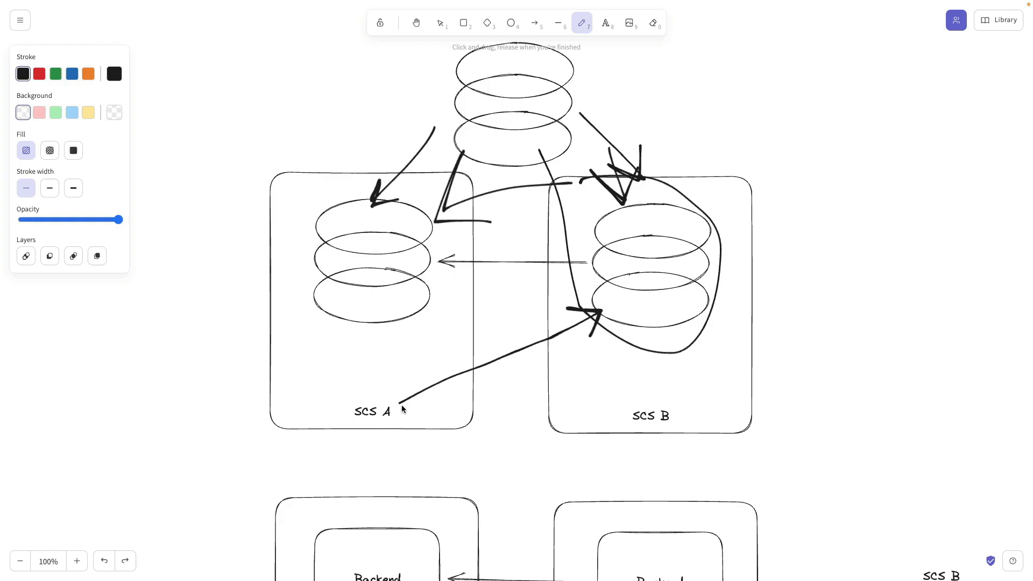
mouse_move(602, 189)
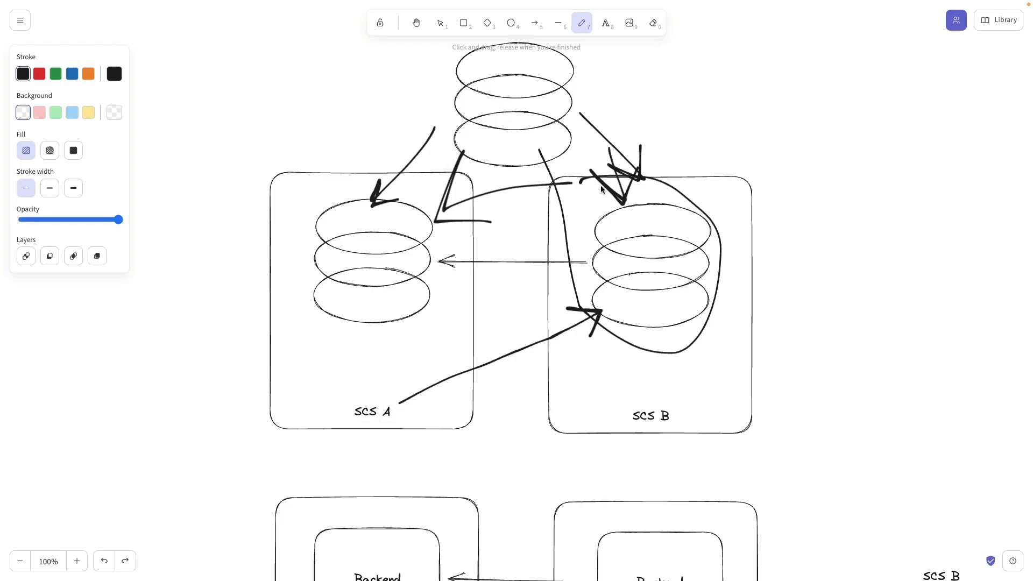
mouse_move(685, 127)
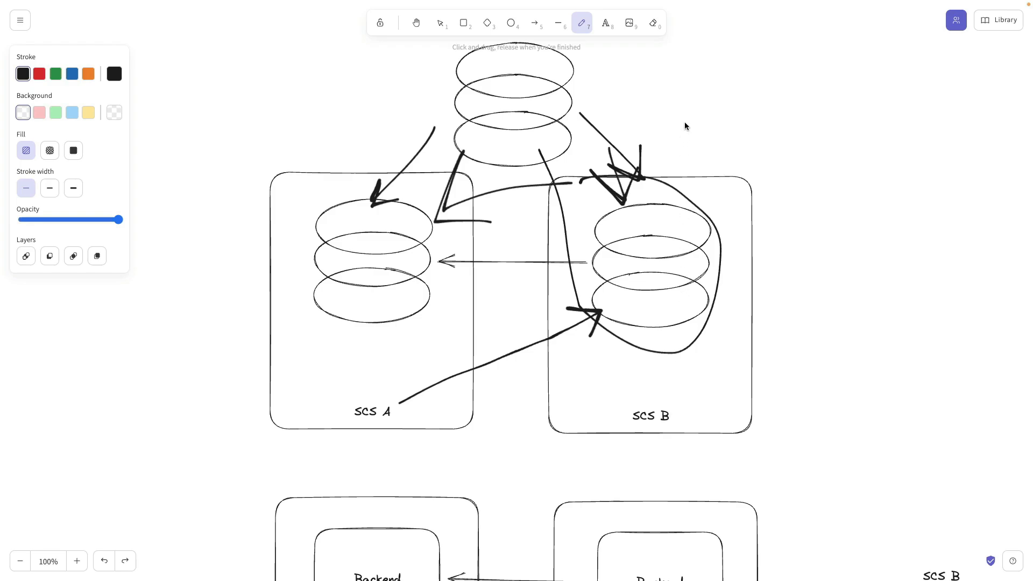
mouse_move(506, 90)
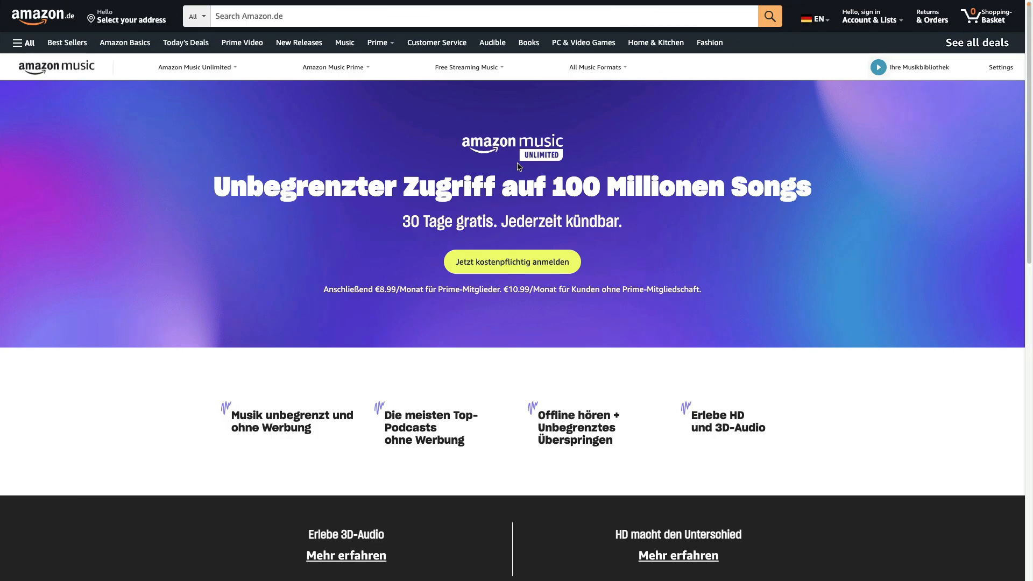
mouse_move(282, 52)
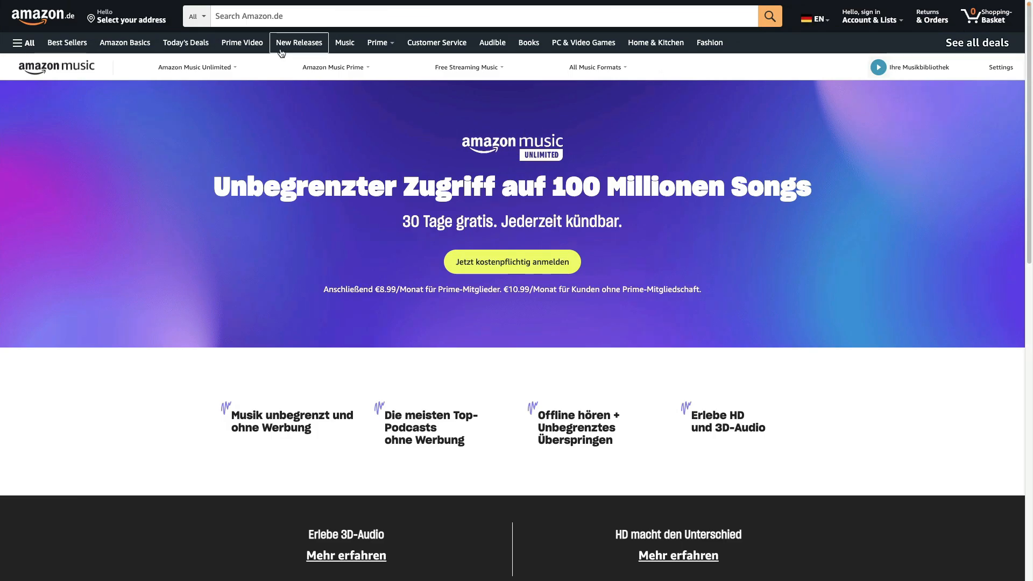
mouse_move(288, 111)
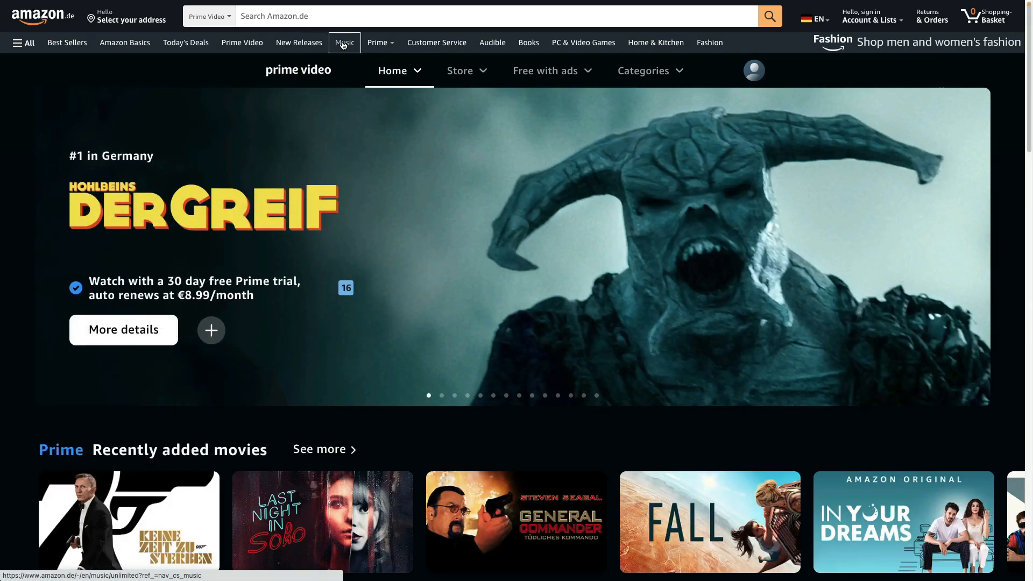
Return to the Amazon Music page via the Amazon.de nav bar.
click(344, 43)
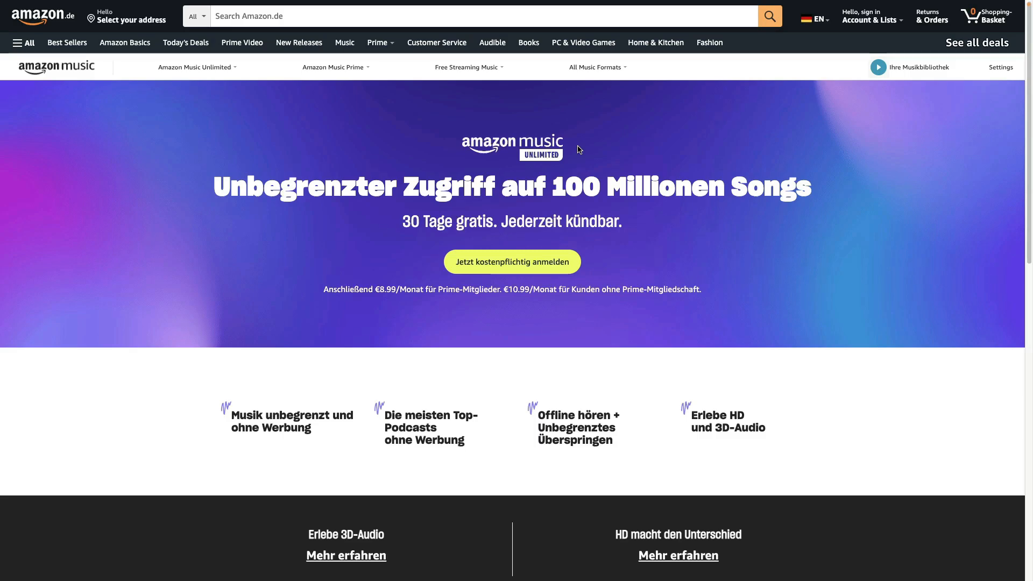
mouse_move(436, 126)
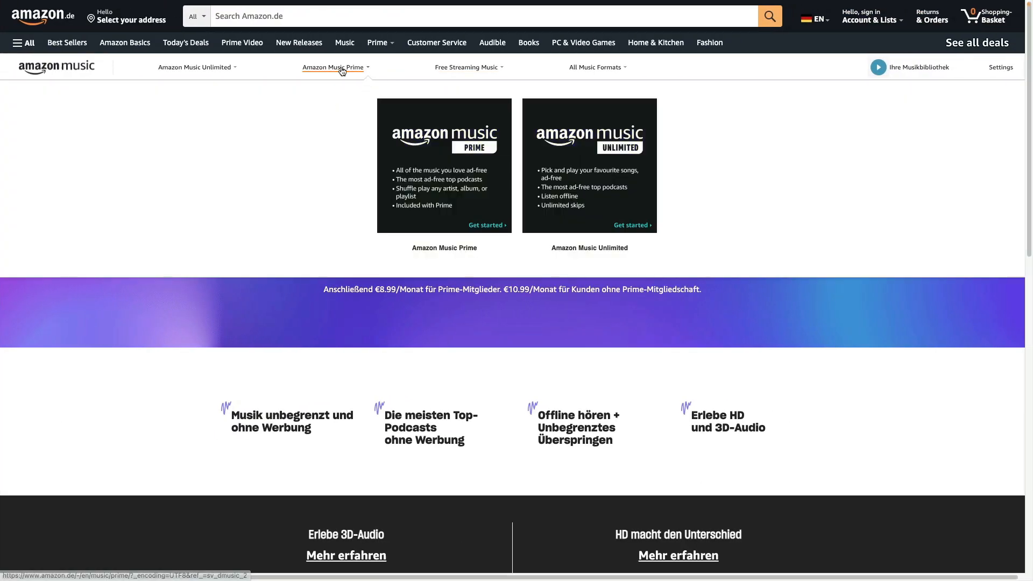
Open Amazon Music Prime, visit the Customer Service help page, then return to Music.
click(344, 42)
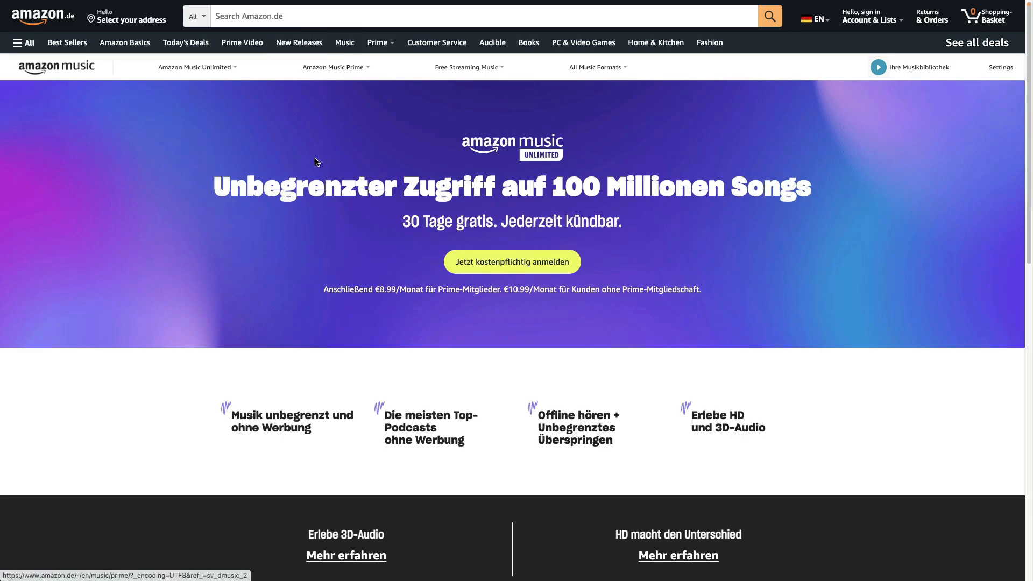
mouse_move(485, 46)
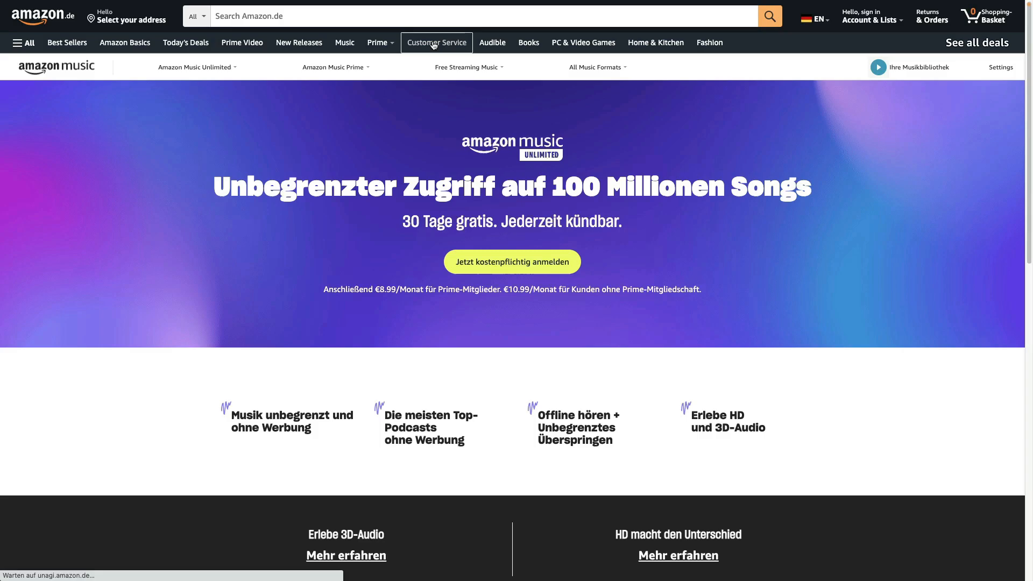
click(436, 43)
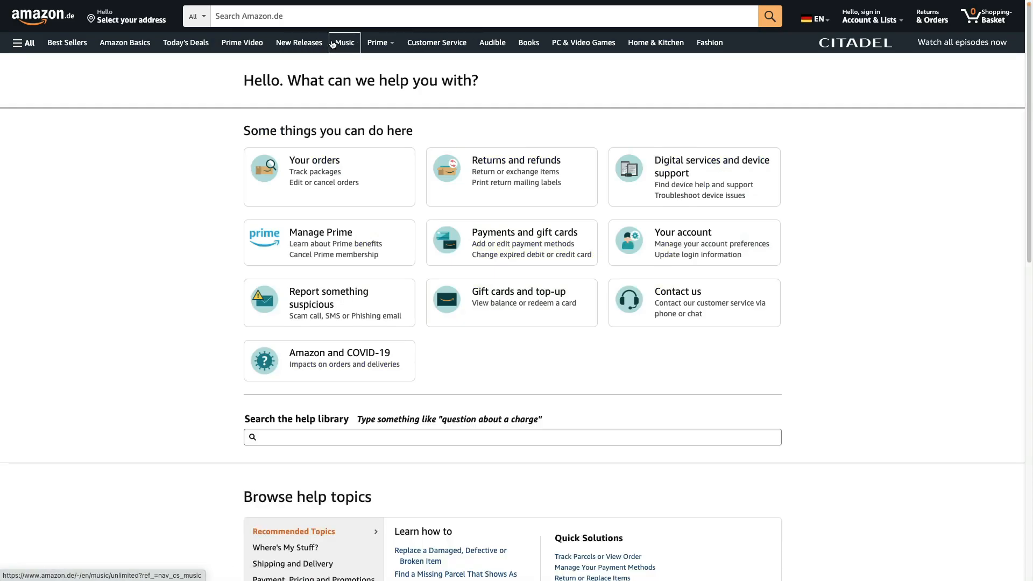
click(241, 42)
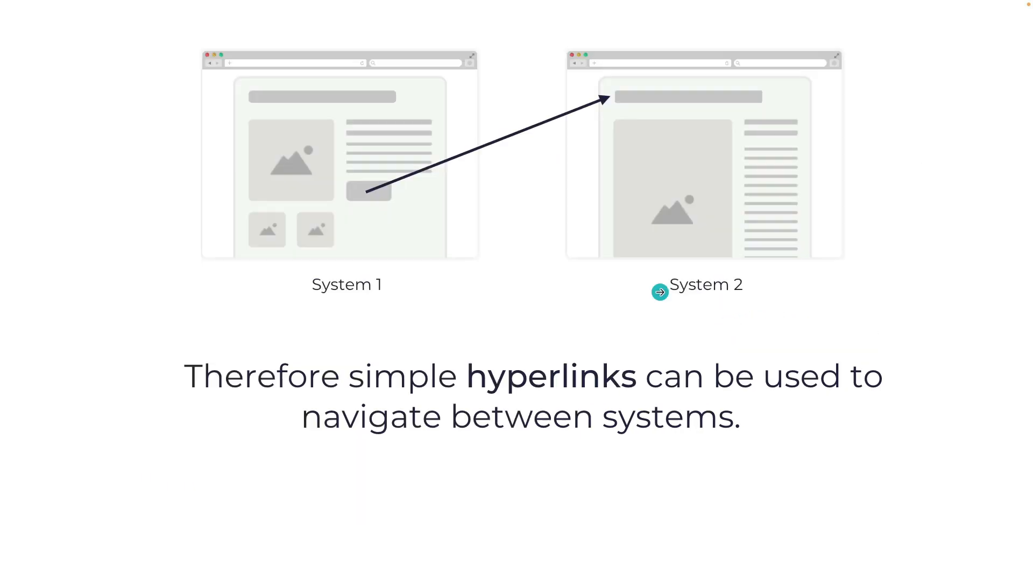
mouse_move(383, 192)
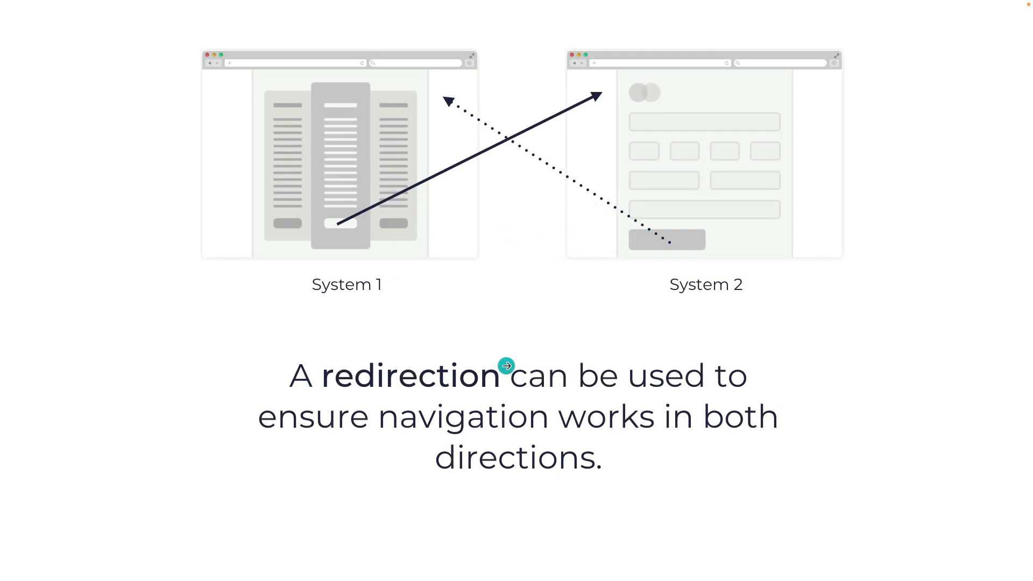
Advance the presentation past the redirection slide to the next slide.
click(505, 365)
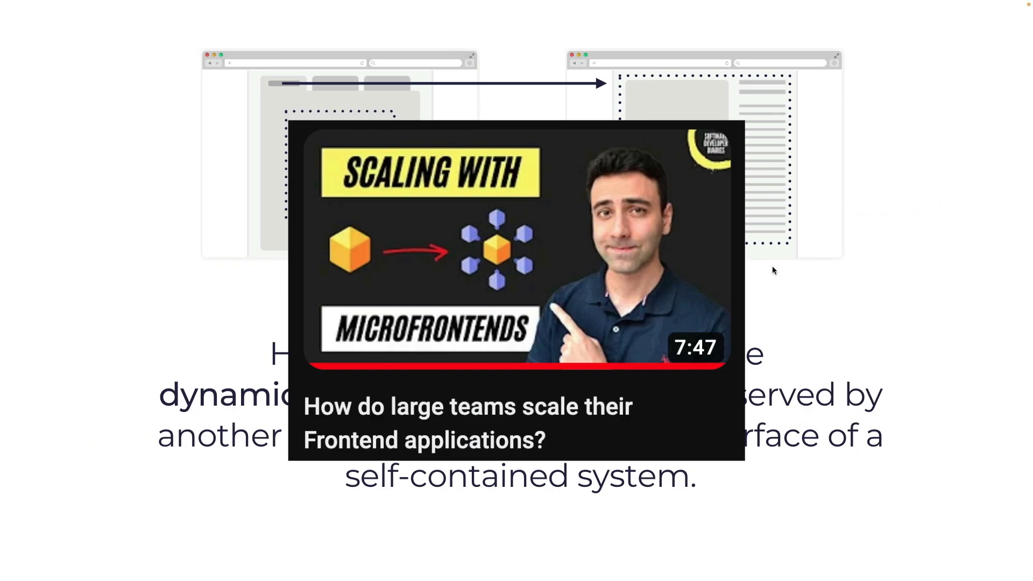
mouse_move(803, 270)
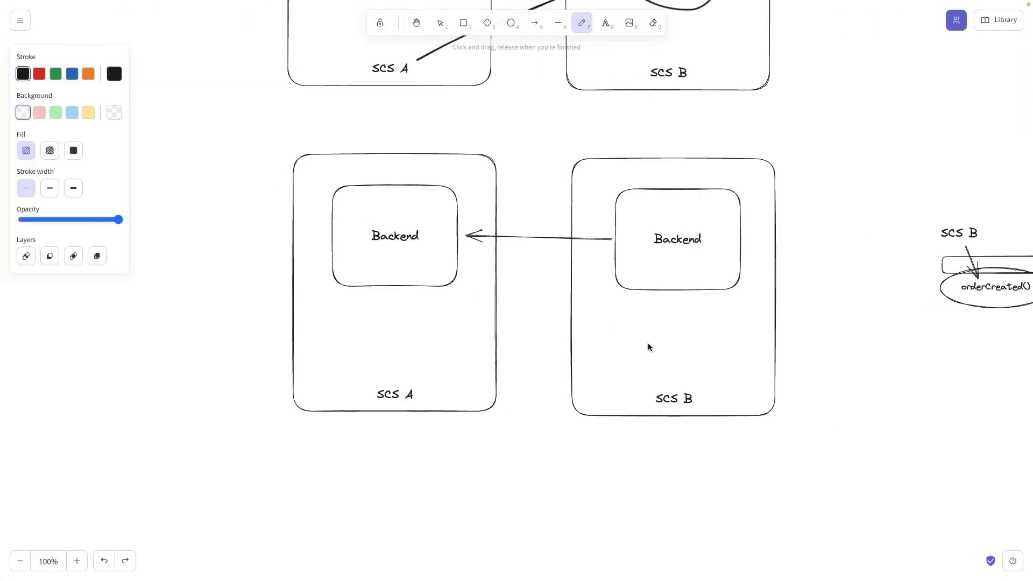
mouse_move(632, 380)
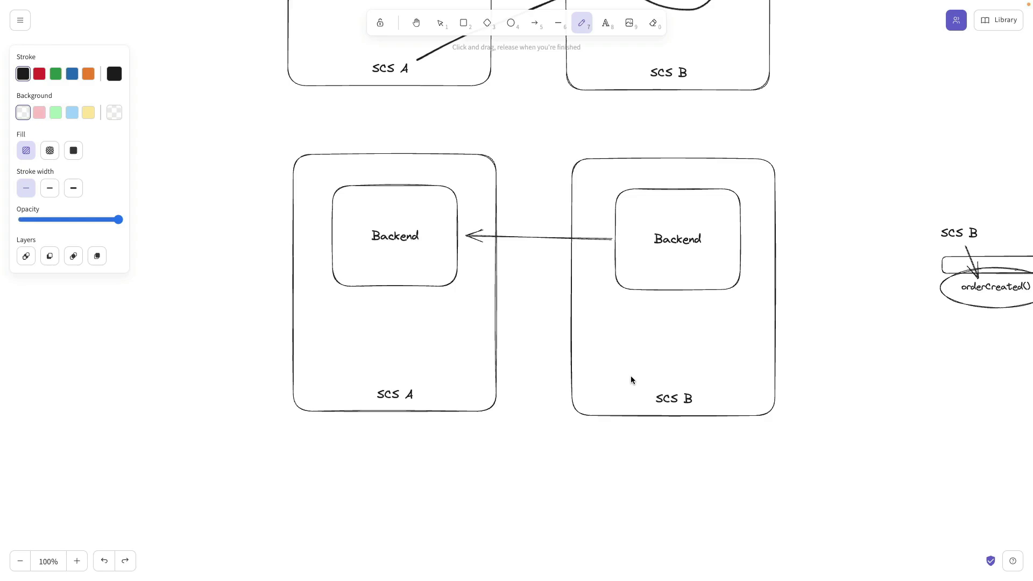
mouse_move(603, 248)
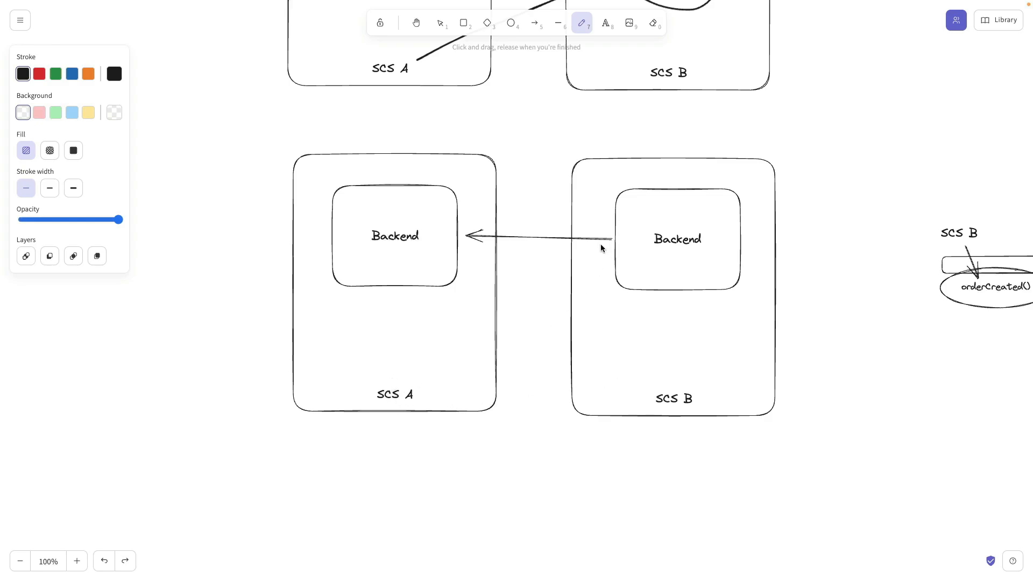
click(534, 22)
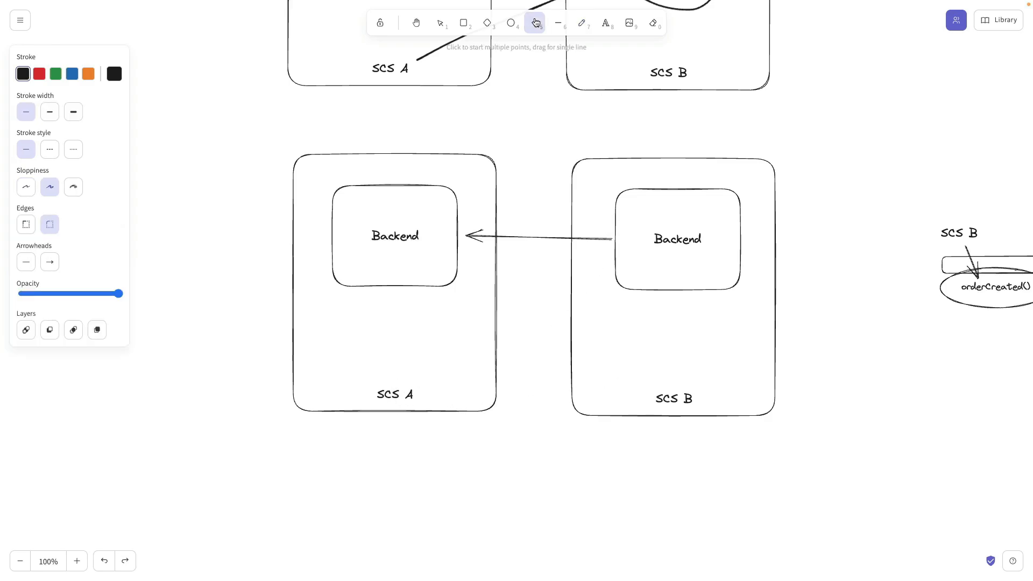
click(582, 23)
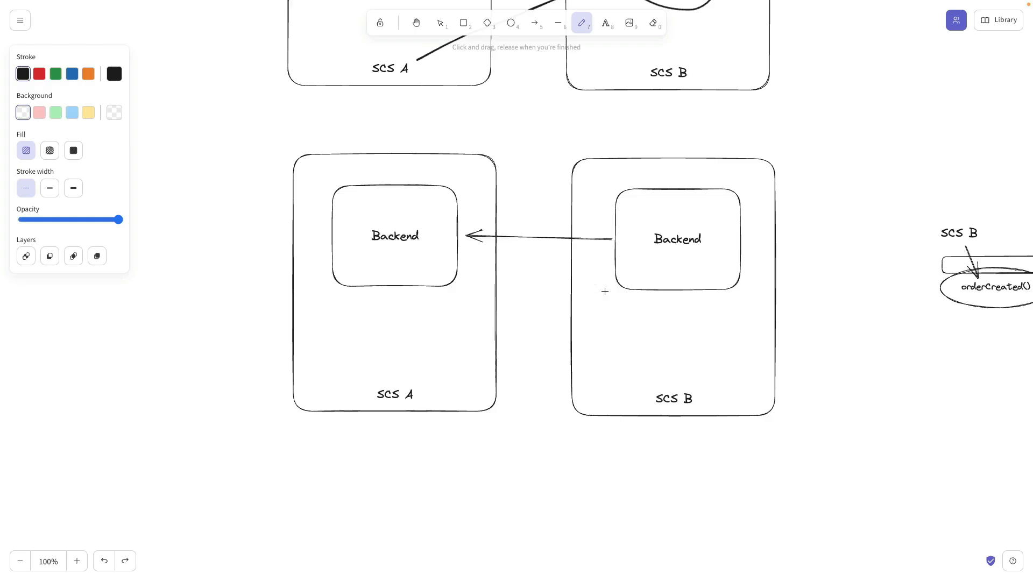
mouse_move(624, 241)
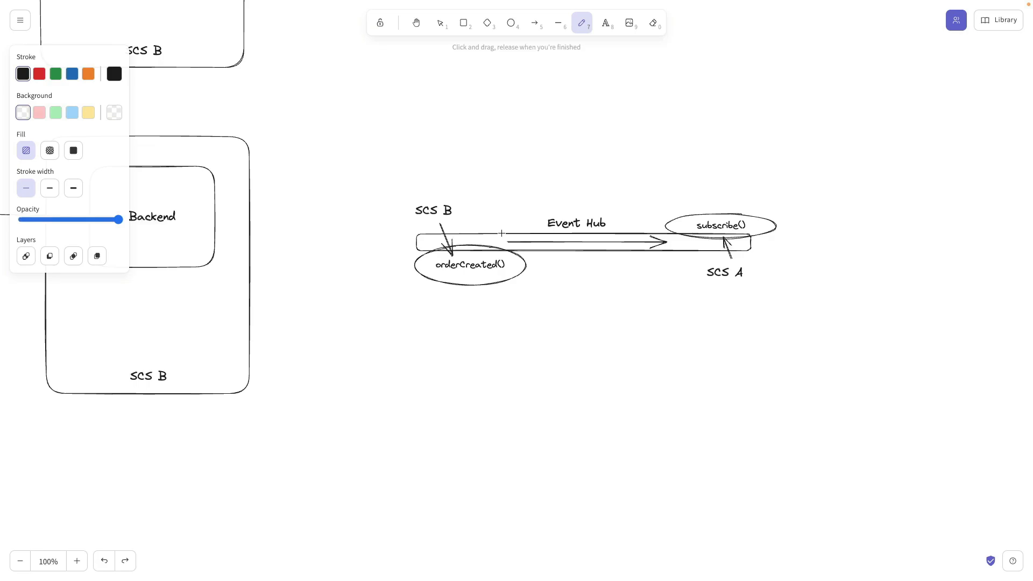
mouse_move(608, 126)
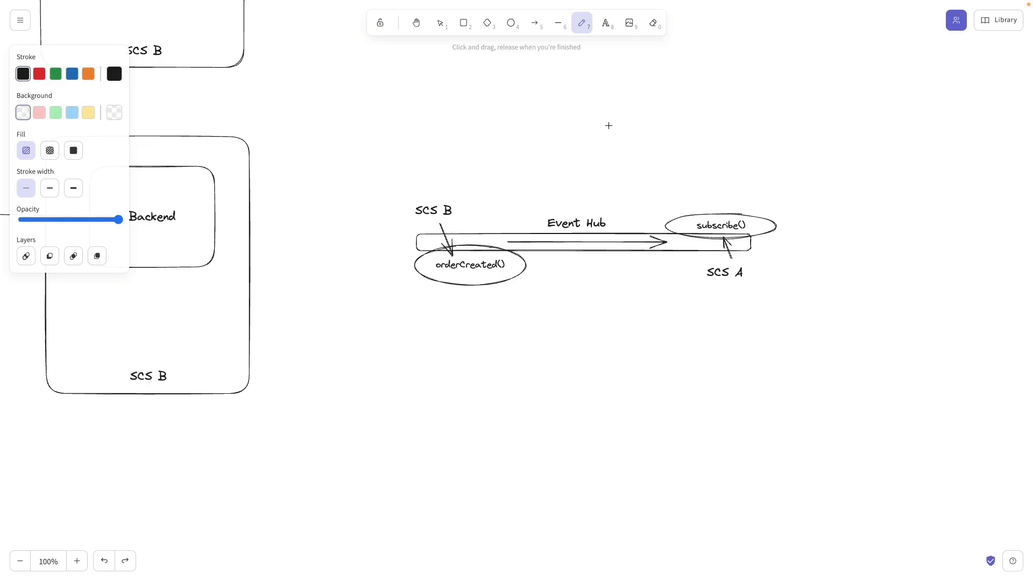
mouse_move(558, 181)
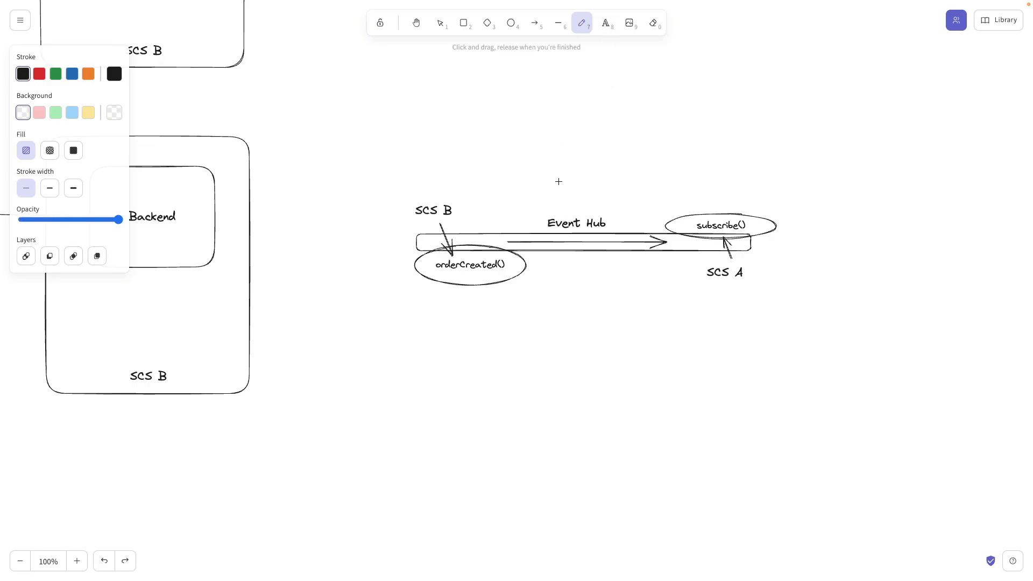
mouse_move(536, 200)
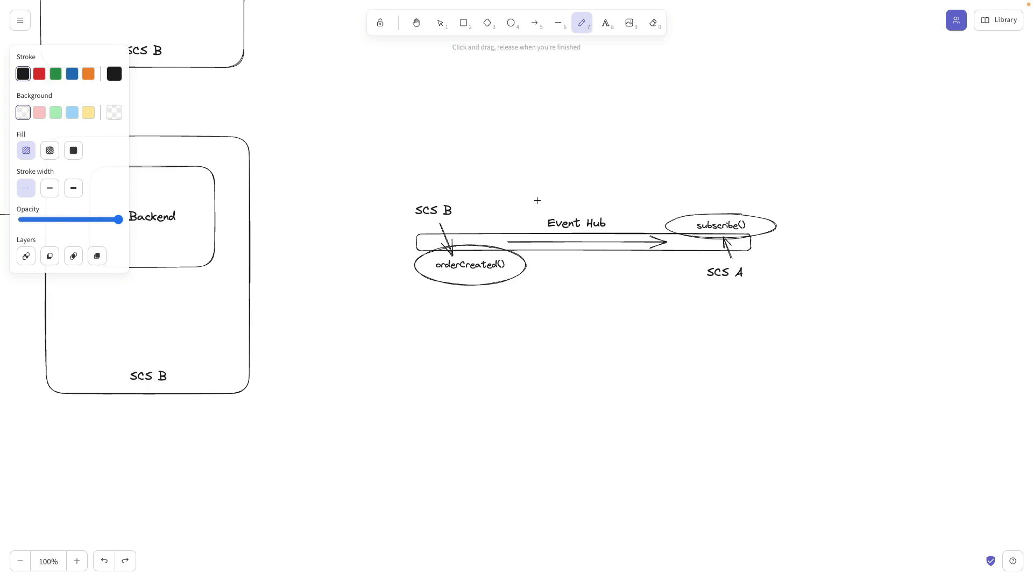
mouse_move(548, 195)
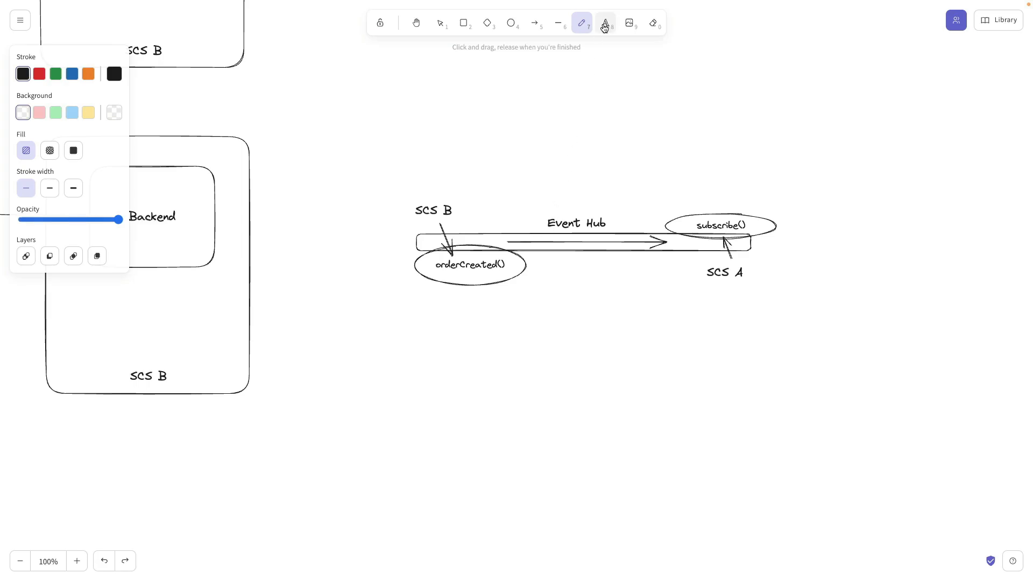
Change the 'Event Hub' label to 'Order Topic' and select the pencil tool.
double_click(564, 222)
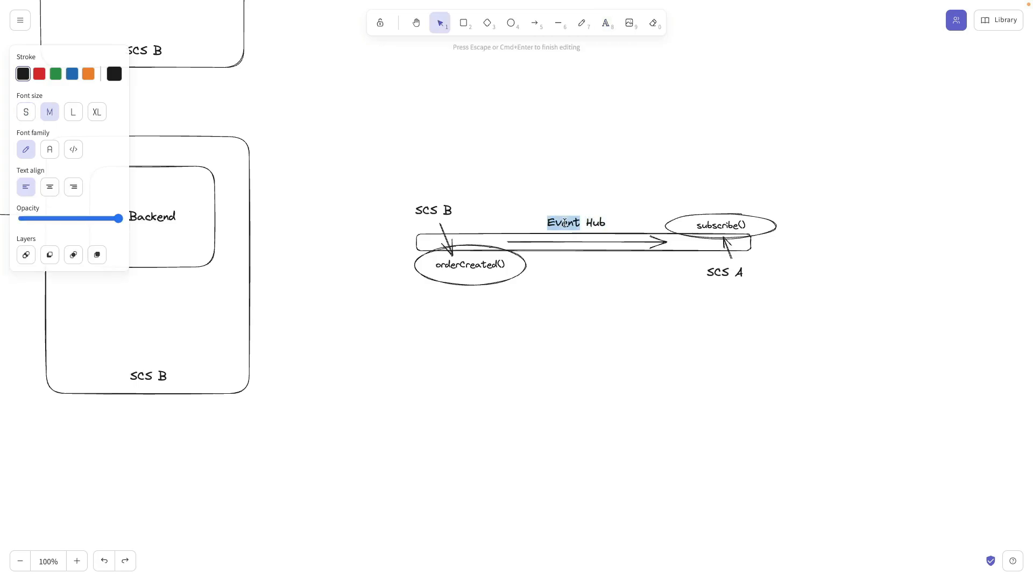
text(d)
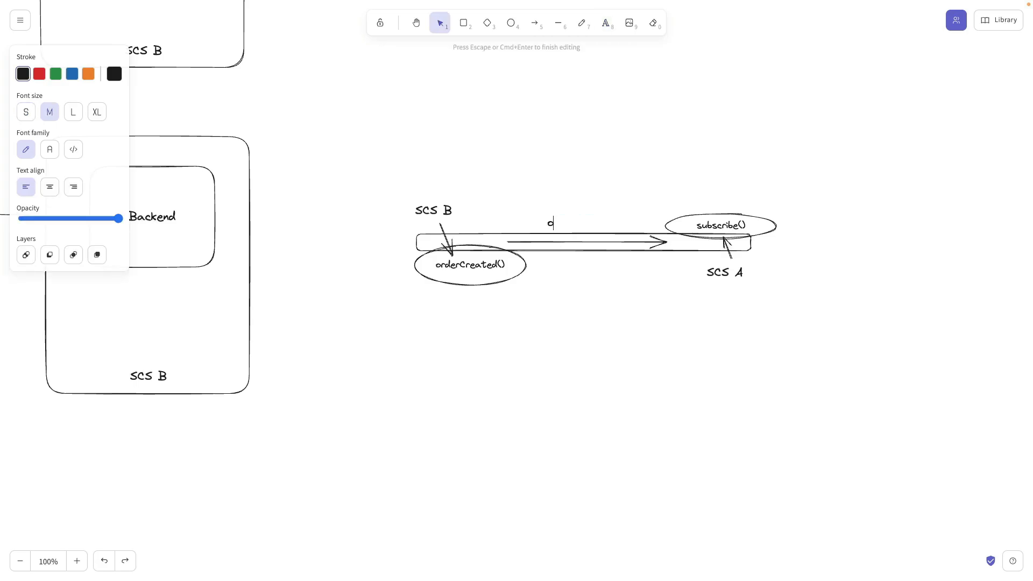
text(o)
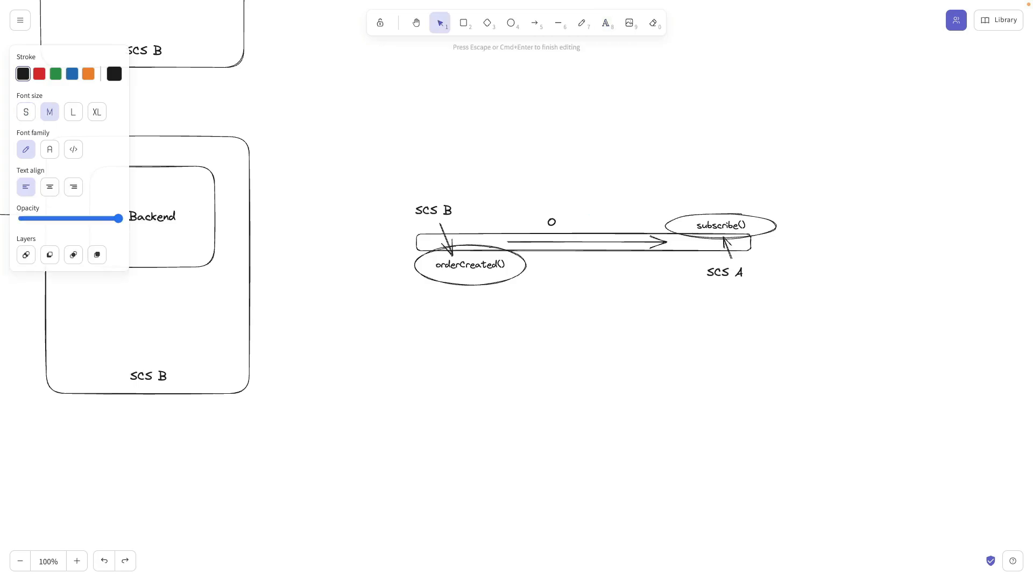
text(Order Top)
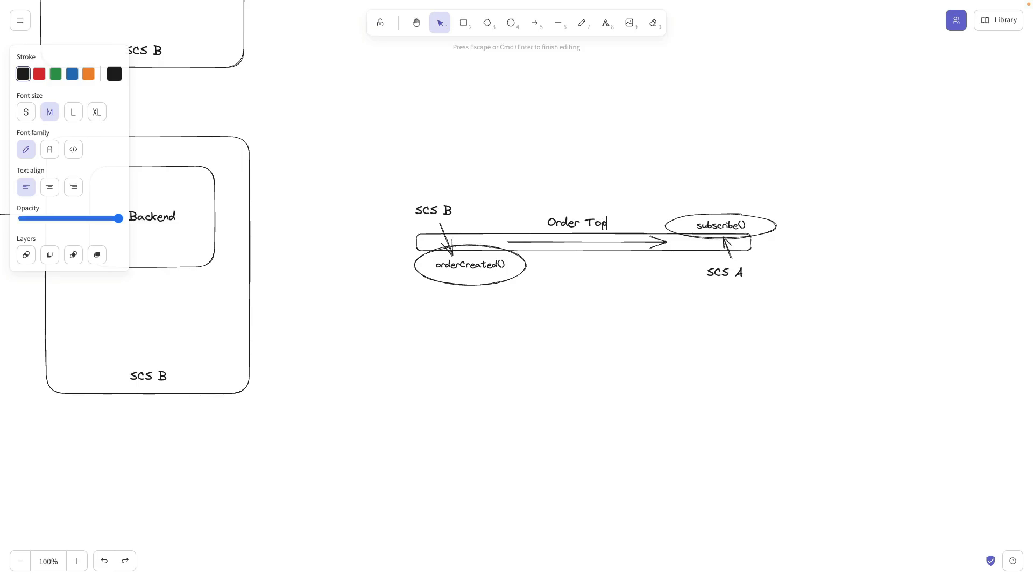
text(ic)
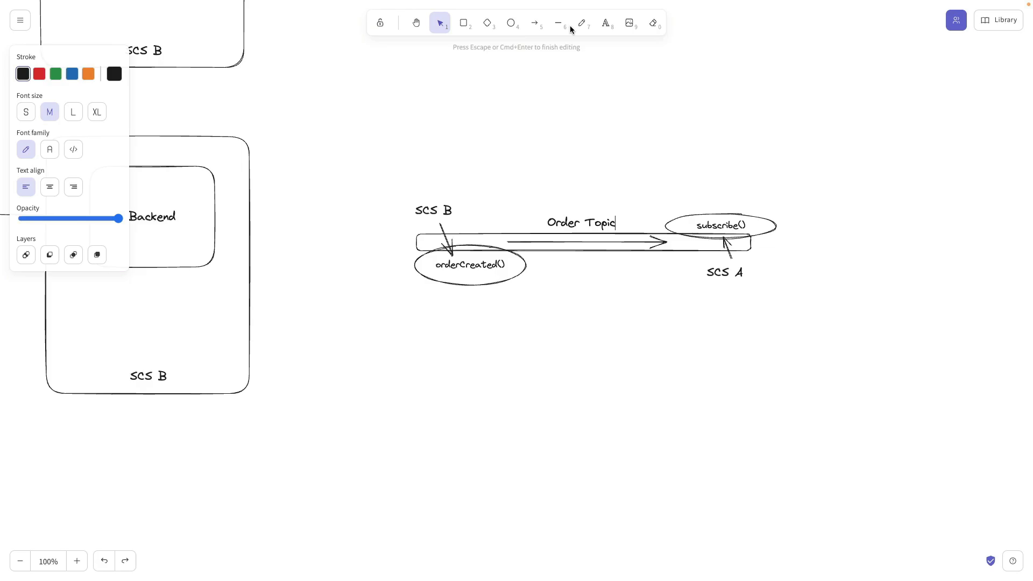
click(582, 24)
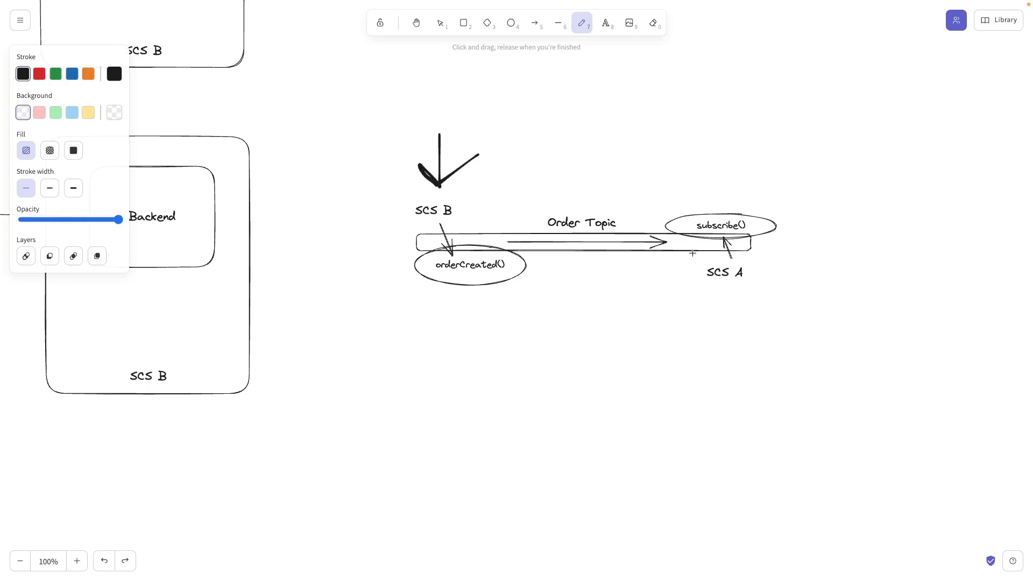
mouse_move(746, 199)
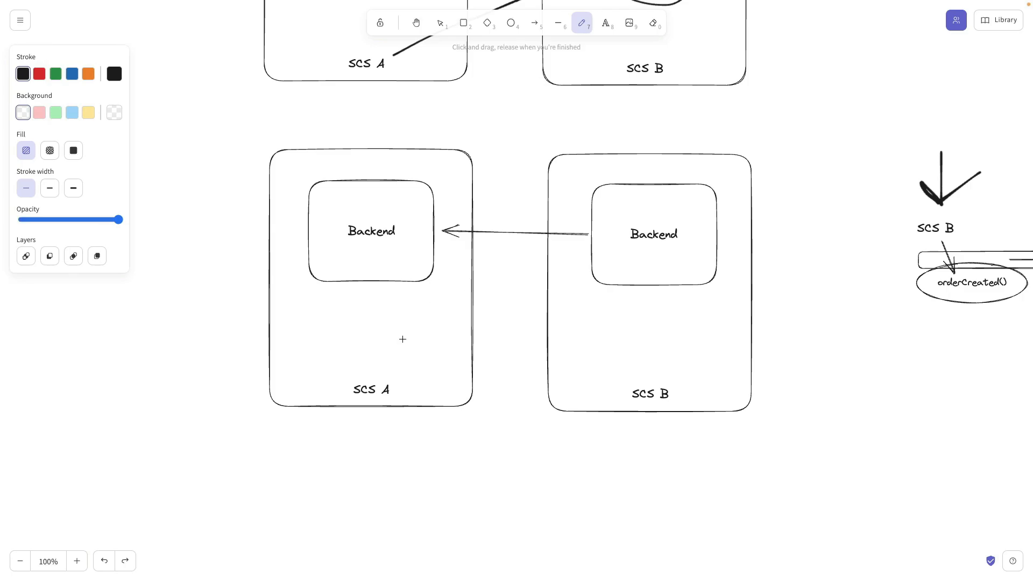
mouse_move(518, 310)
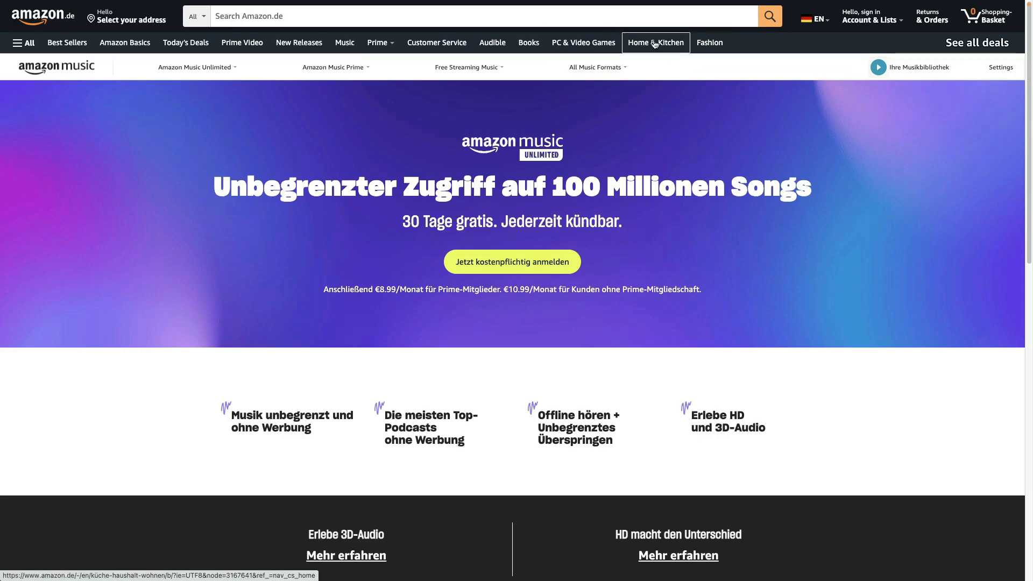
mouse_move(660, 47)
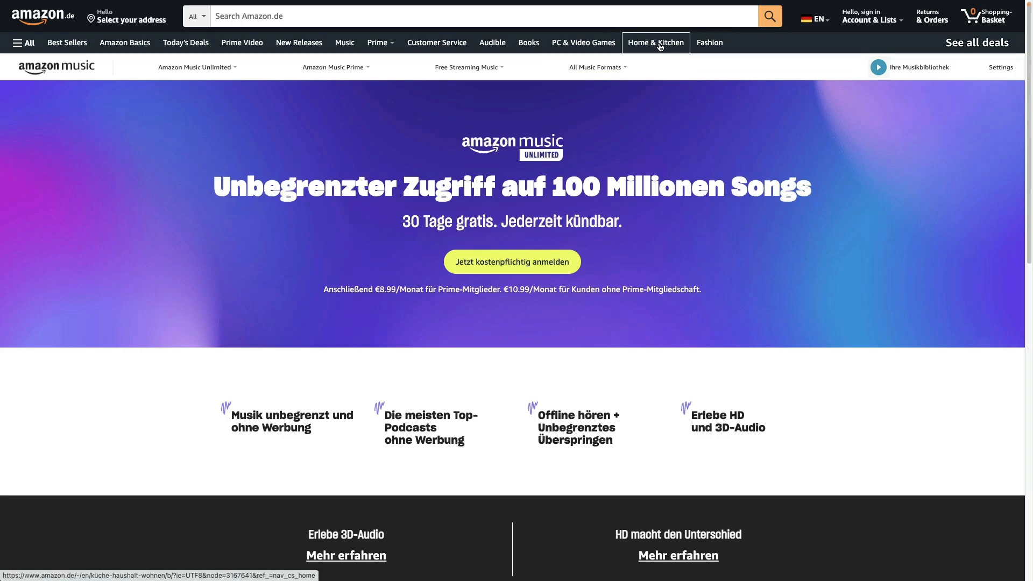